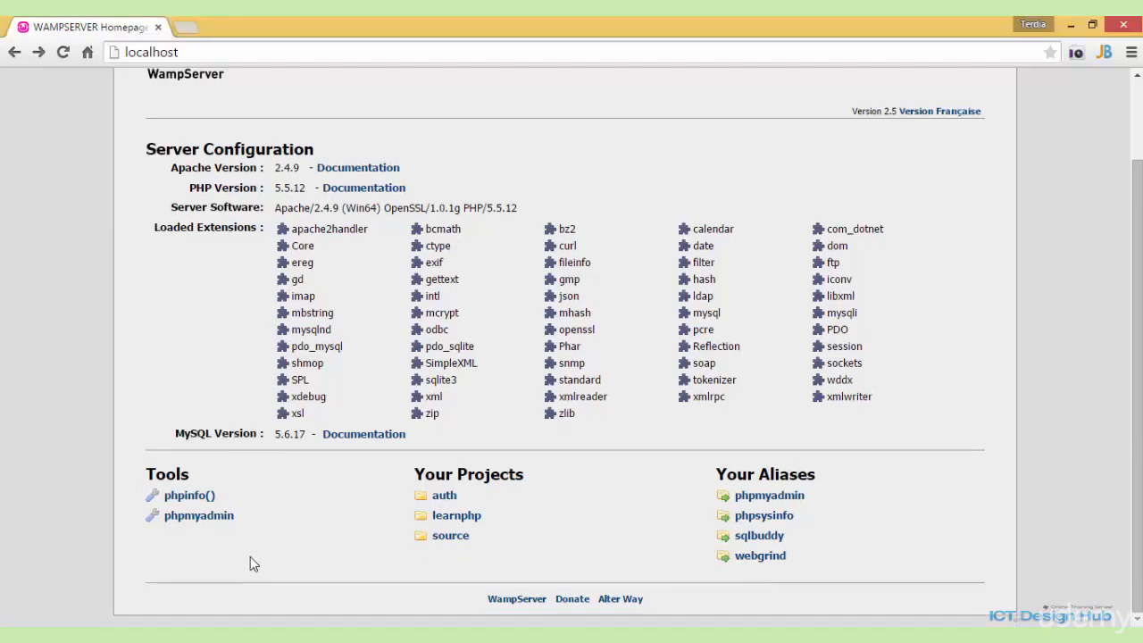
{"action": "mouse_move", "coordinate": [239, 557]}
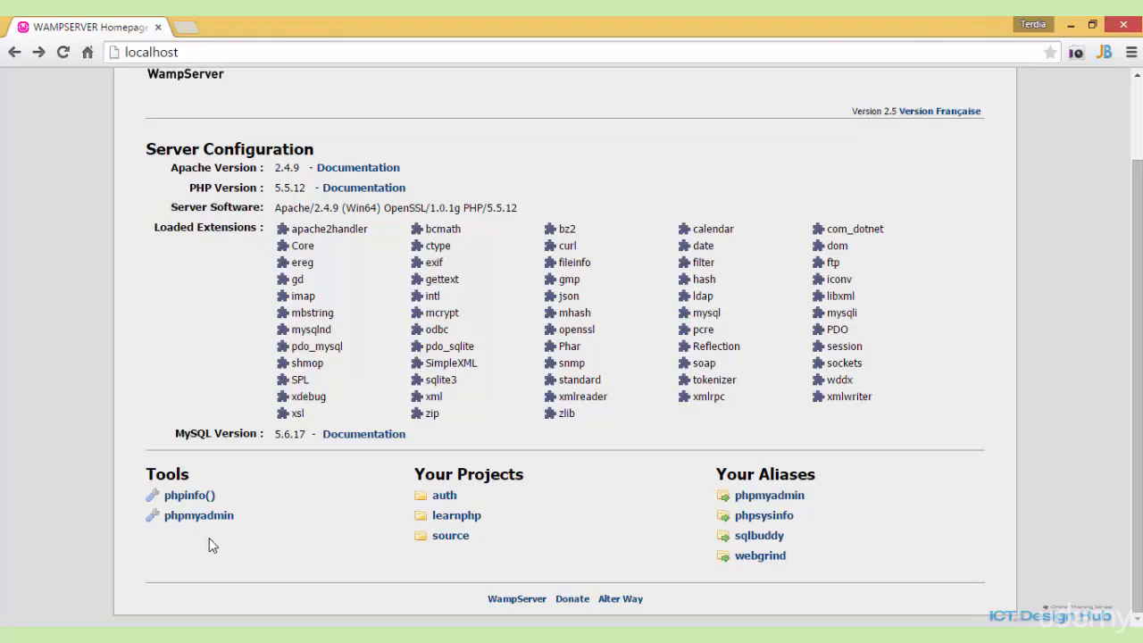
- Open phpMyAdmin from the Tools links on the WampServer localhost page
{"action": "left_click", "coordinate": [198, 515]}
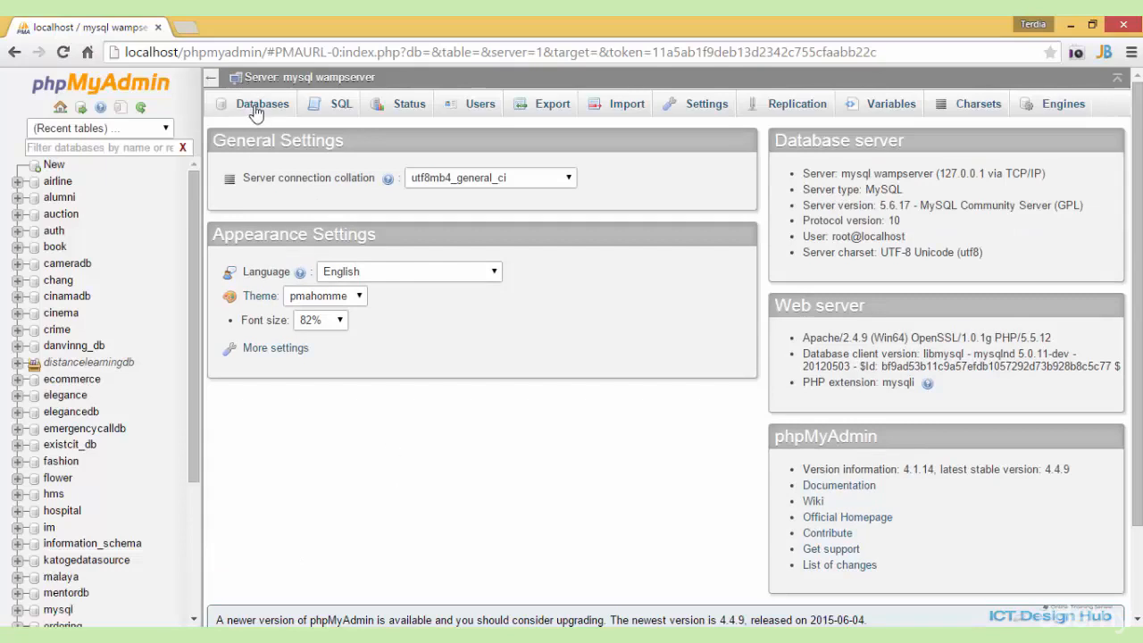
- From the Databases list, create a new empty database named register
{"action": "left_click", "coordinate": [260, 104]}
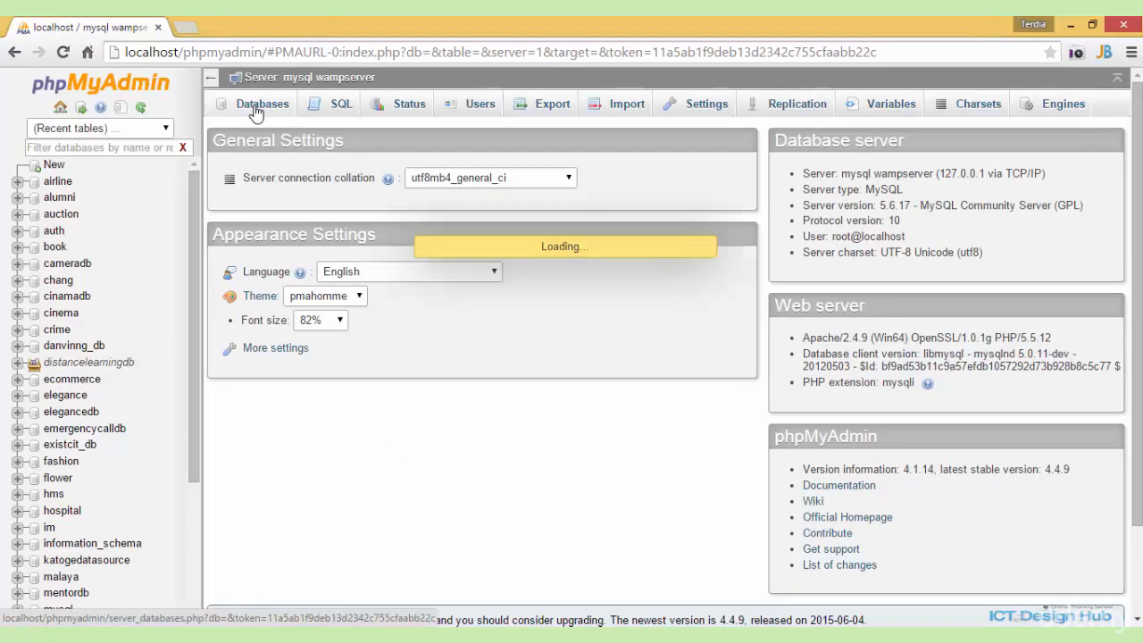
{"action": "left_click", "coordinate": [260, 104]}
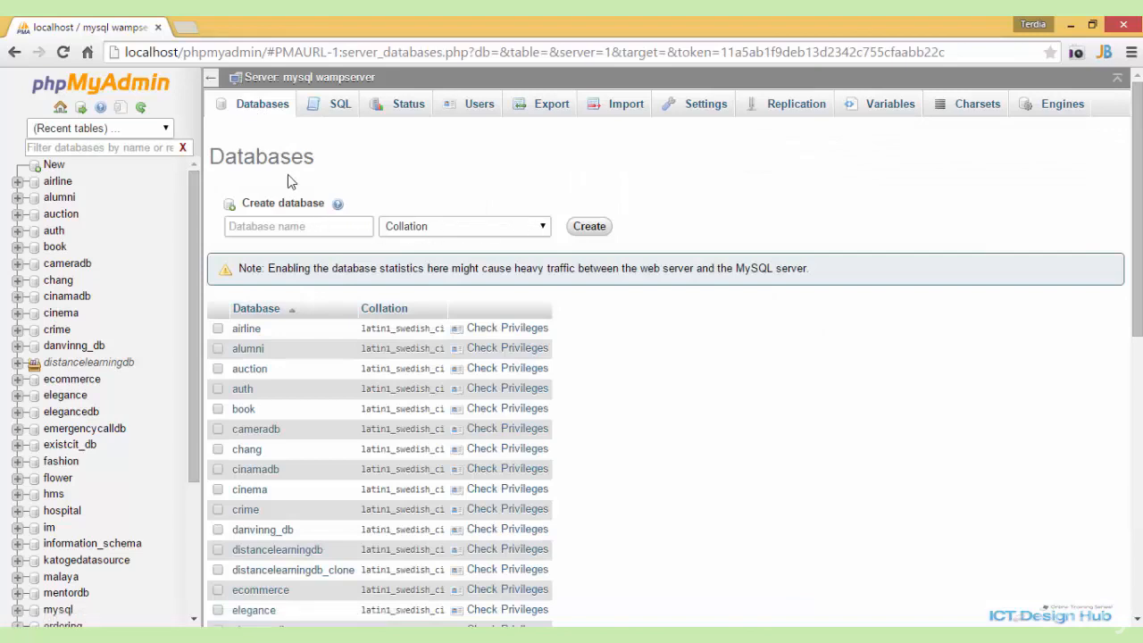
{"action": "mouse_move", "coordinate": [368, 218]}
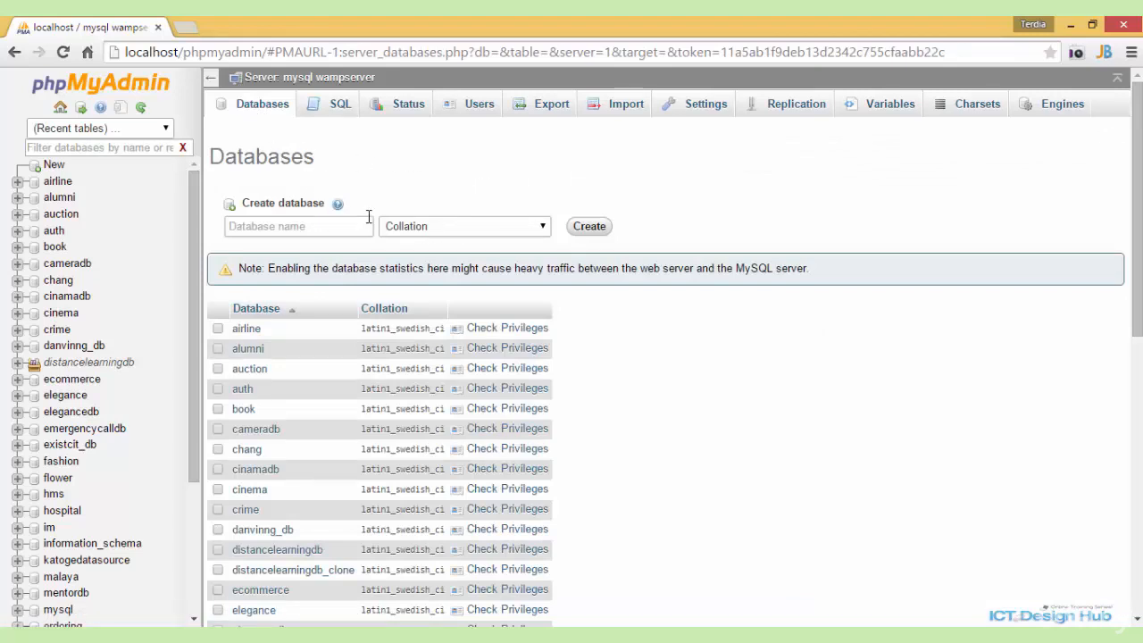
{"action": "left_click", "coordinate": [298, 225]}
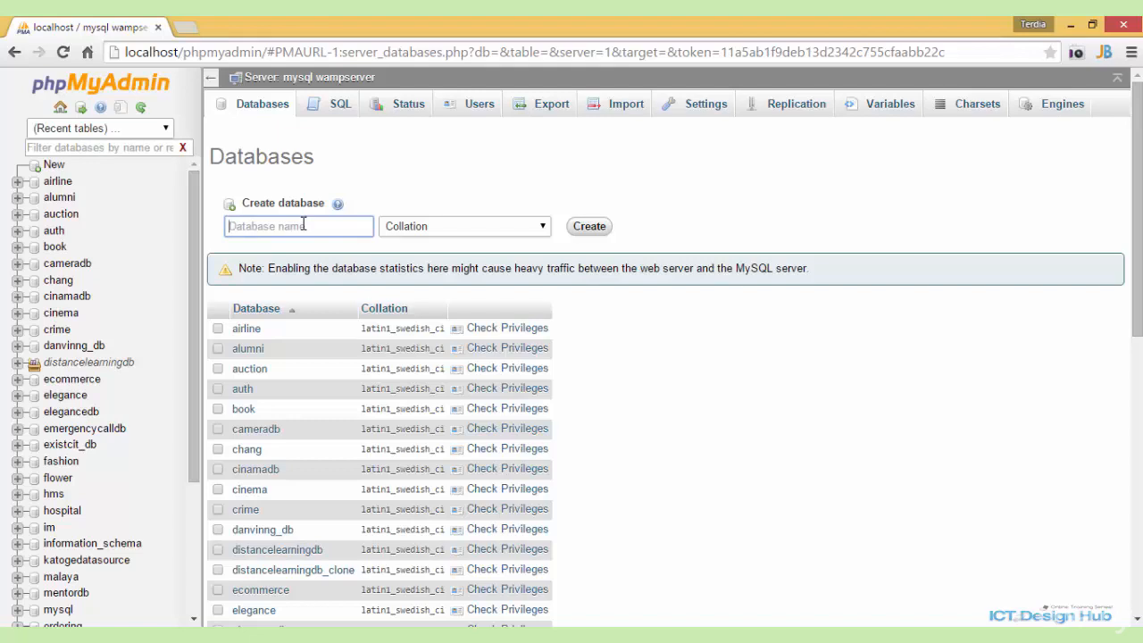
{"action": "type", "text": "register"}
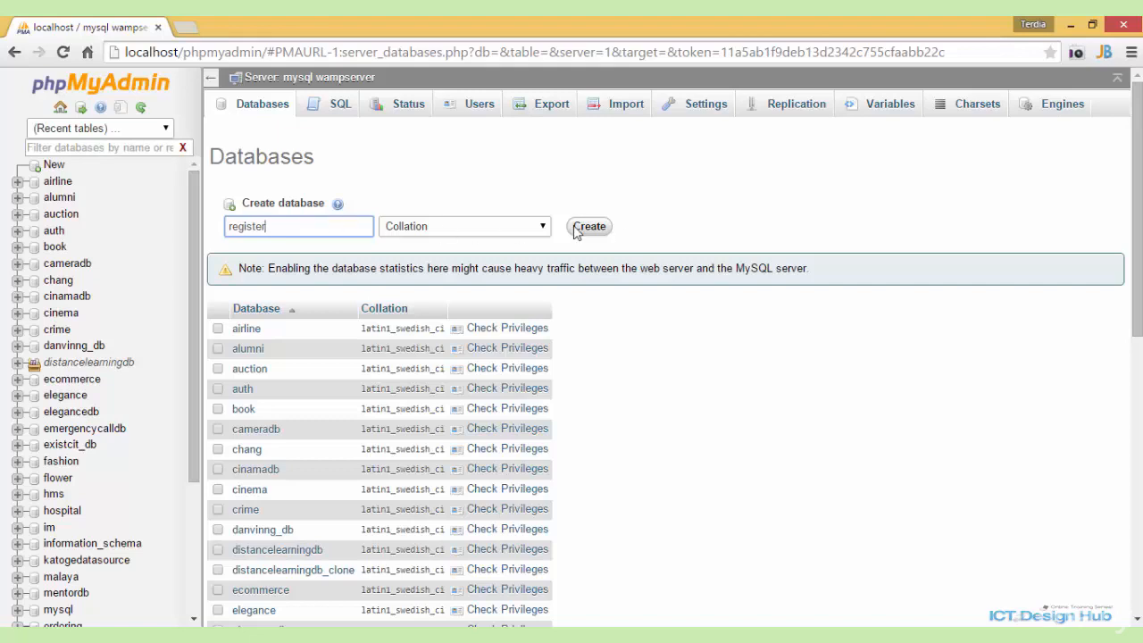
{"action": "left_click", "coordinate": [589, 225]}
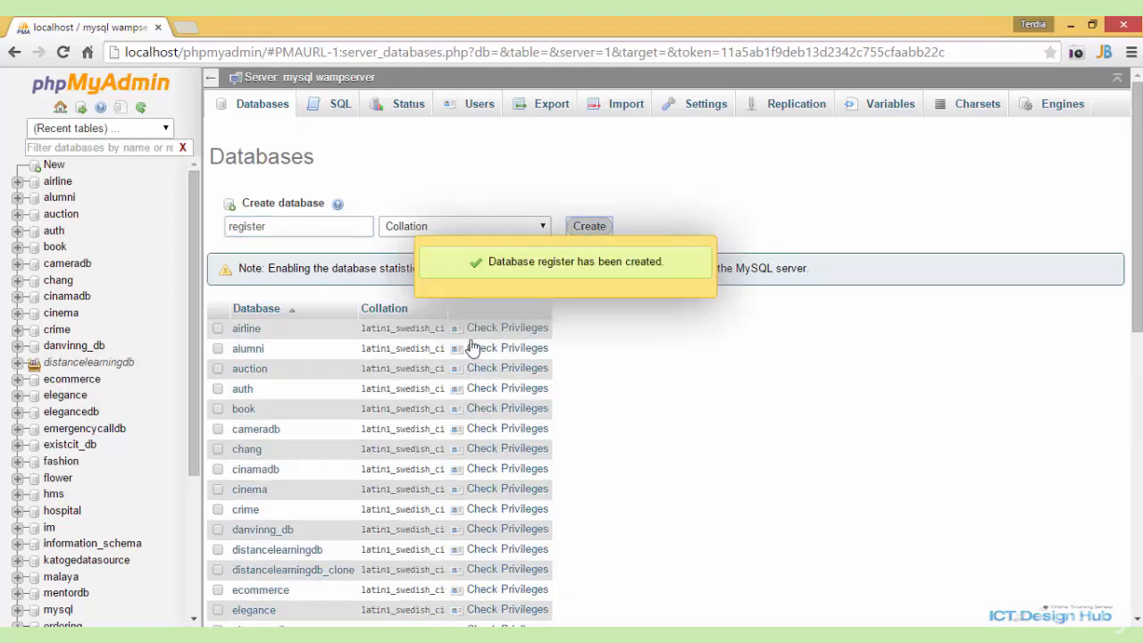
{"action": "scroll", "scroll_direction": "down", "scroll_amount": 3}
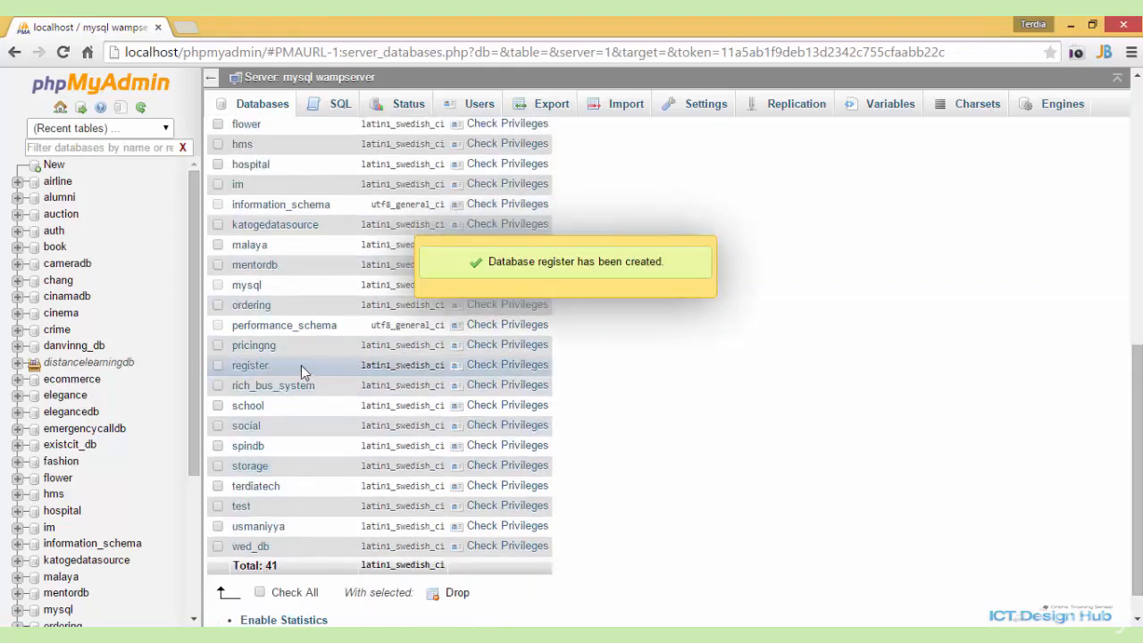
- In the register database, start a new table named users with 5 columns
{"action": "left_click", "coordinate": [250, 364]}
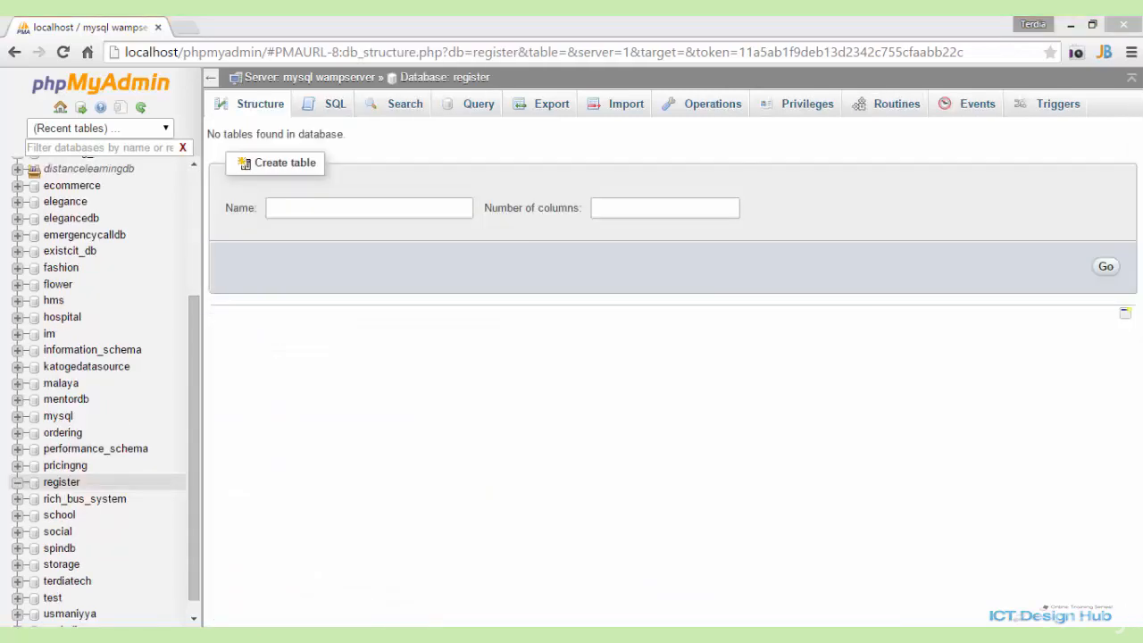
{"action": "mouse_move", "coordinate": [661, 529]}
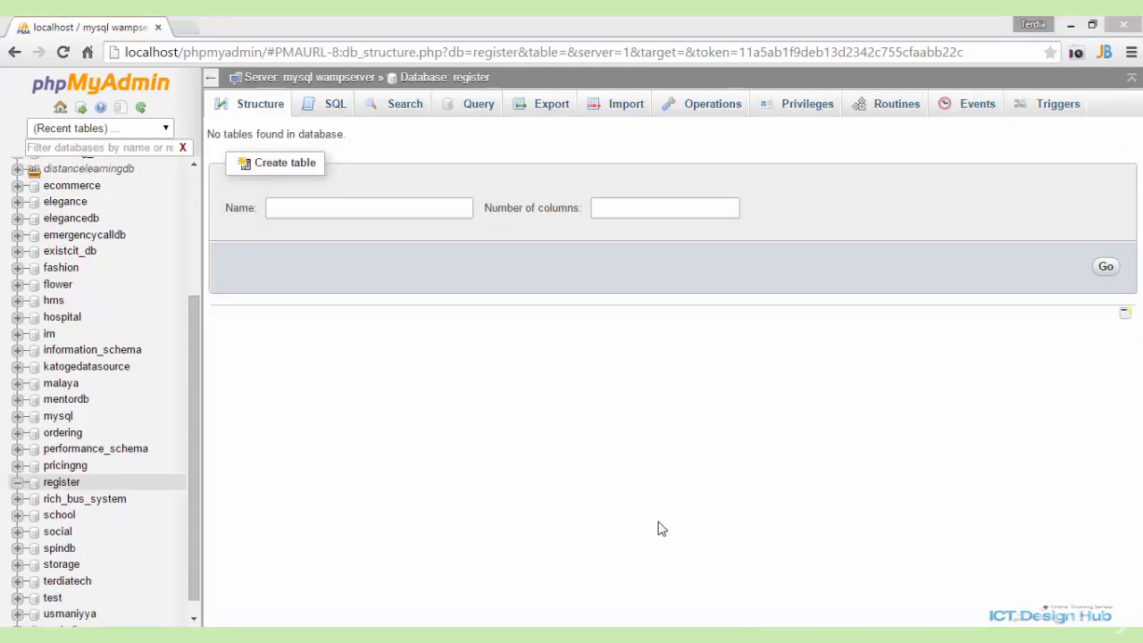
{"action": "mouse_move", "coordinate": [643, 522]}
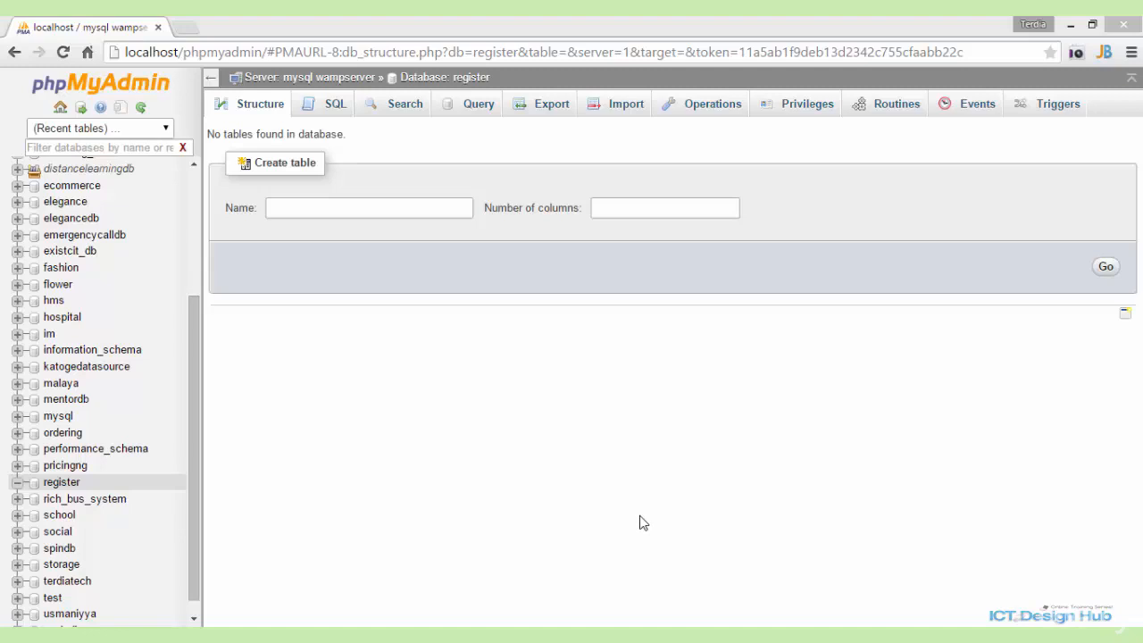
{"action": "mouse_move", "coordinate": [496, 347]}
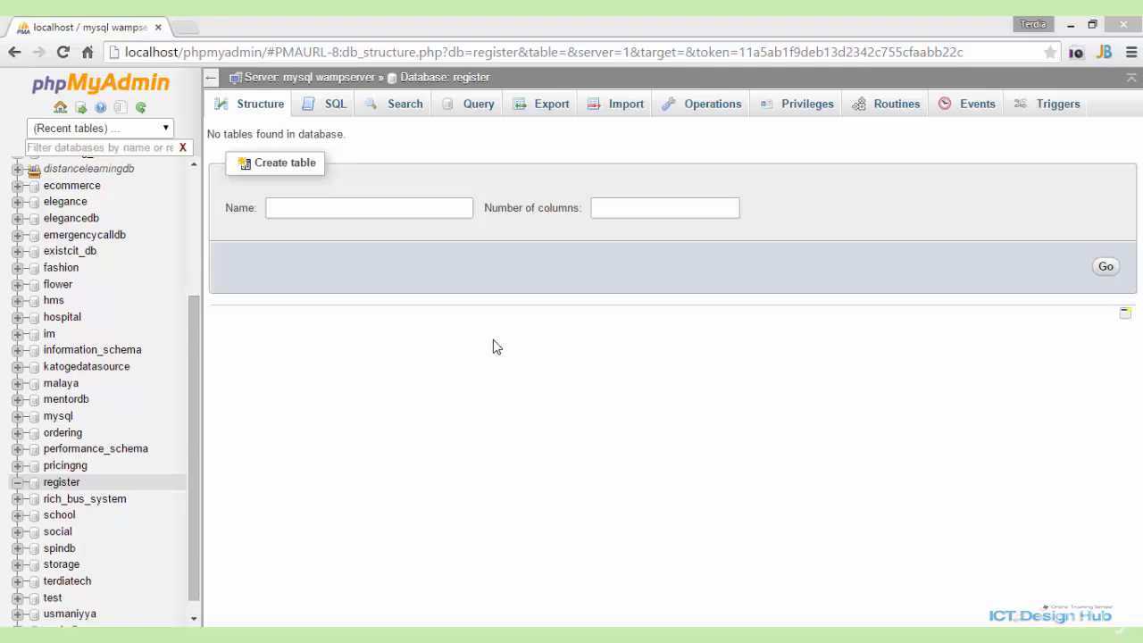
{"action": "left_click", "coordinate": [368, 207]}
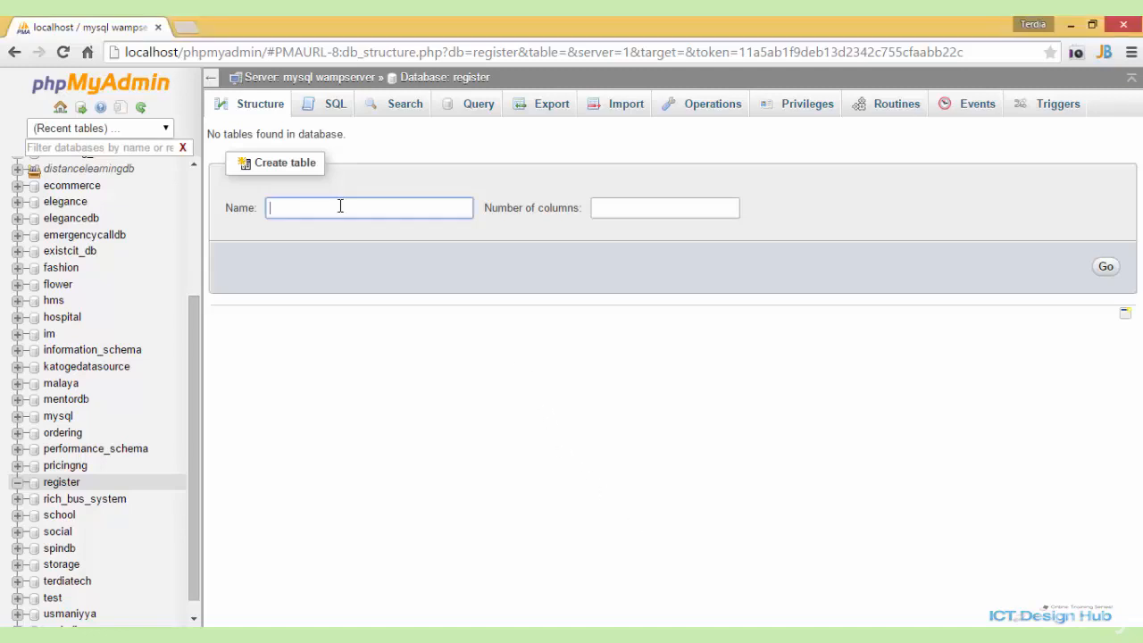
{"action": "type", "text": "users"}
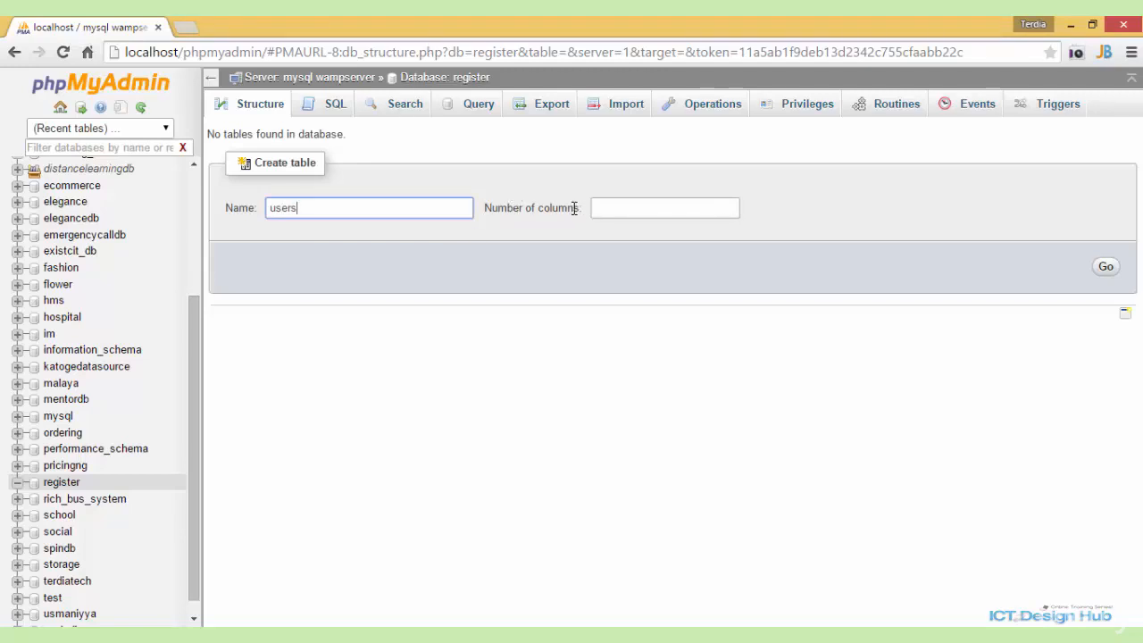
{"action": "left_click", "coordinate": [665, 207]}
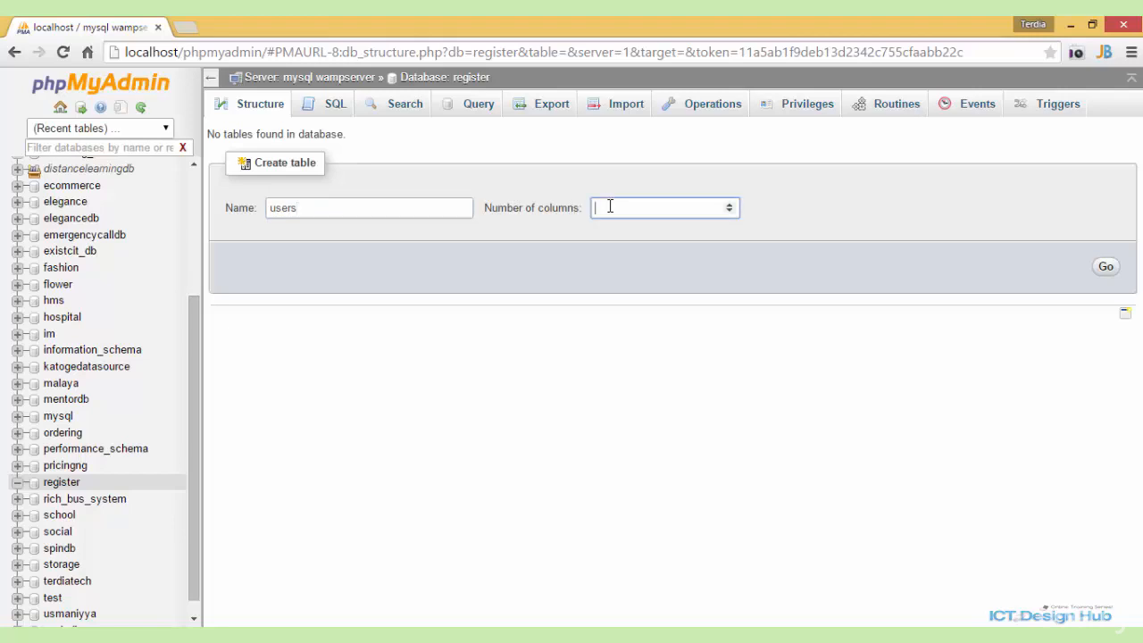
{"action": "type", "text": "5"}
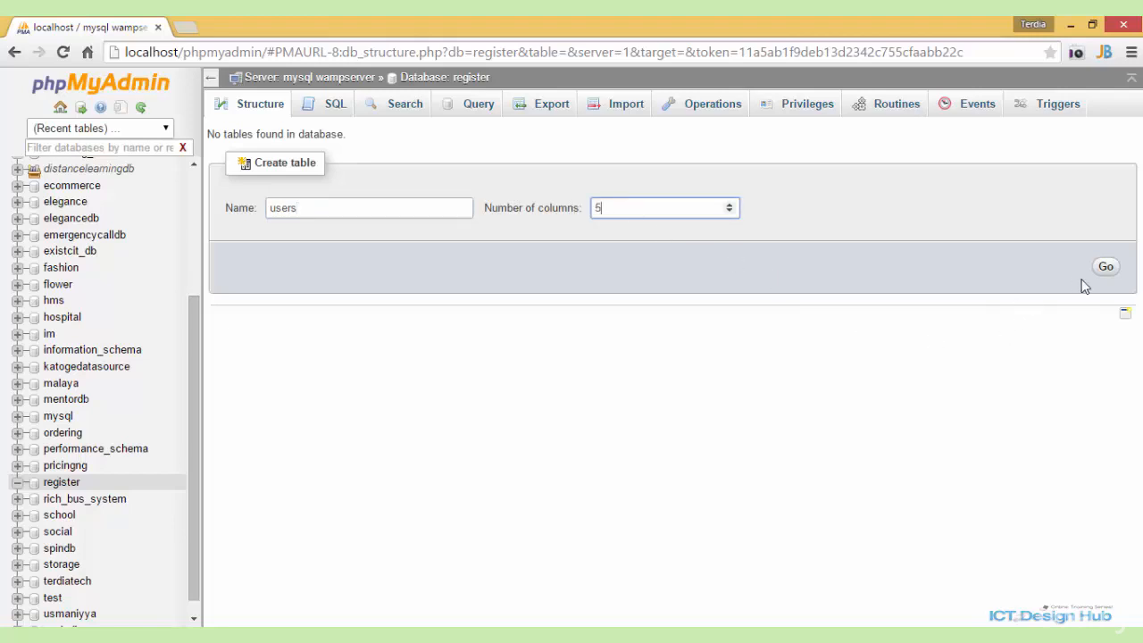
{"action": "left_click", "coordinate": [1106, 266]}
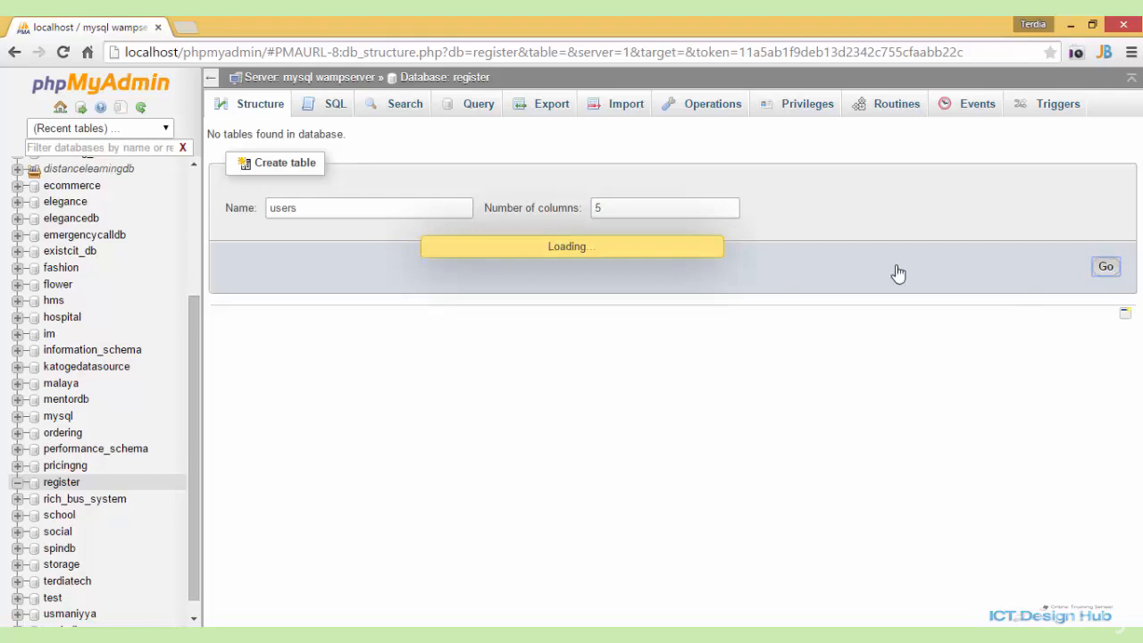
- Define the first column as id, length 6, UNSIGNED, PRIMARY index with A_I ticked
{"action": "left_click", "coordinate": [1105, 266]}
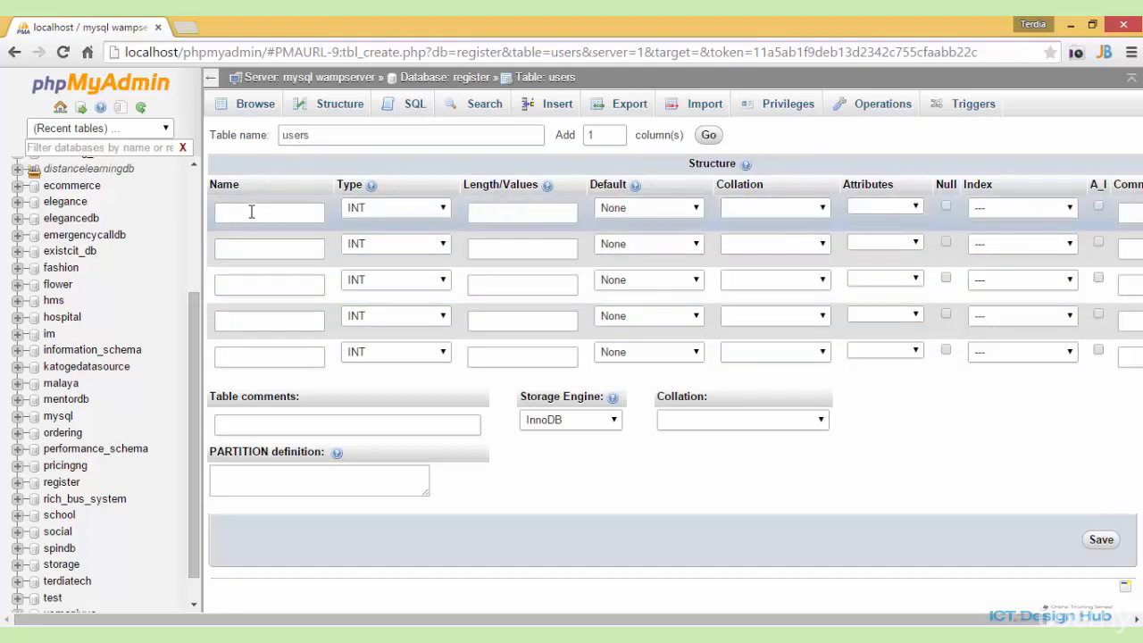
{"action": "type", "text": "id"}
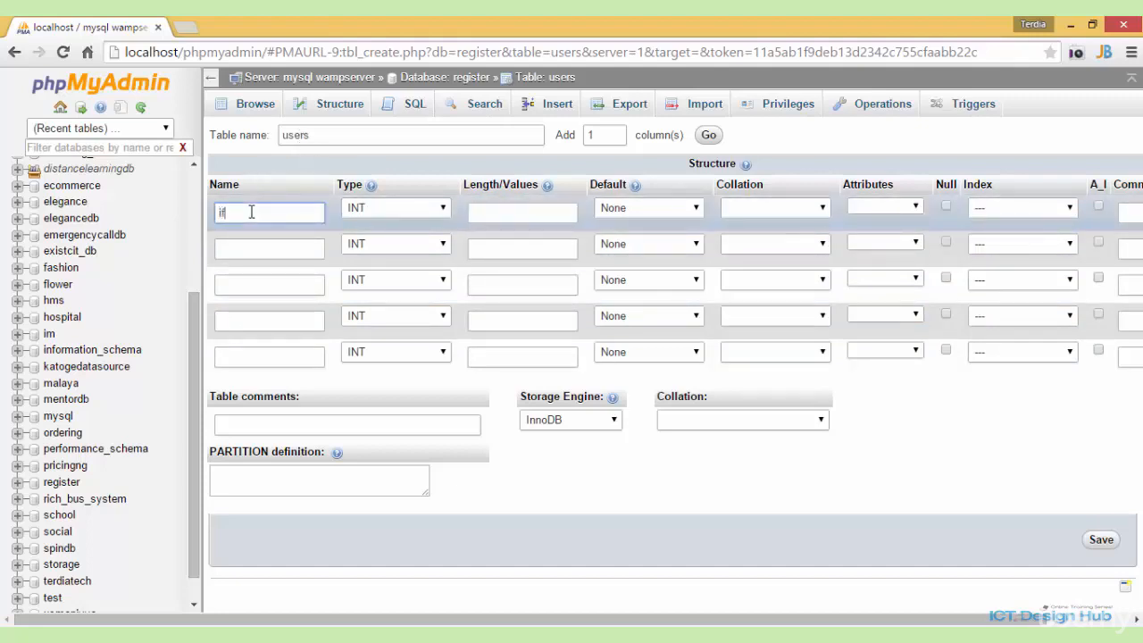
{"action": "type", "text": "d"}
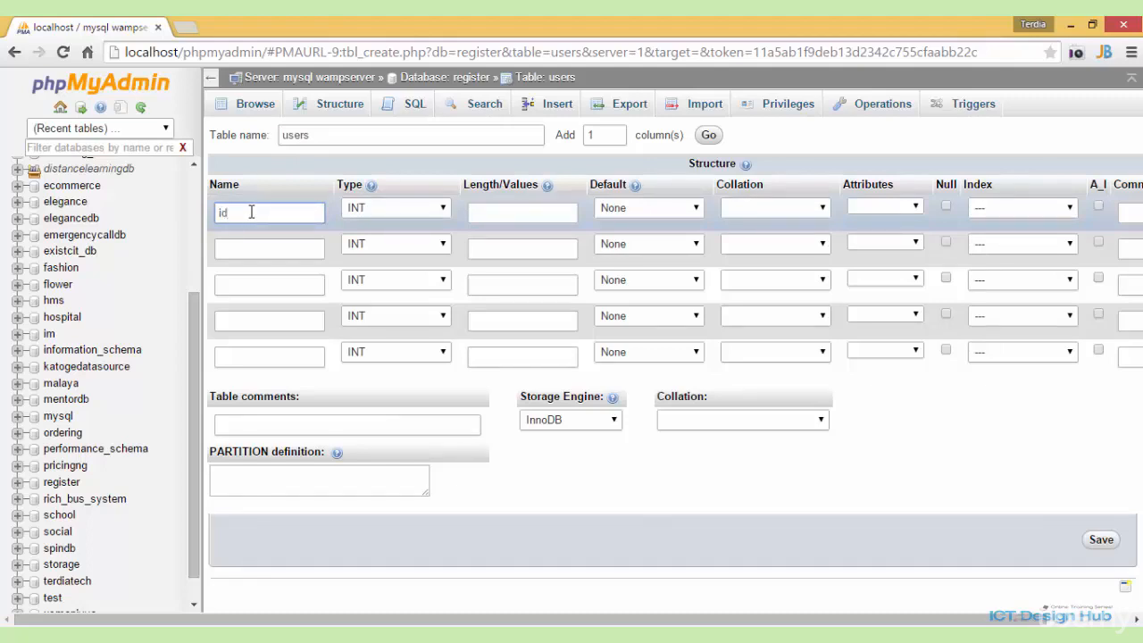
{"action": "left_click", "coordinate": [522, 211]}
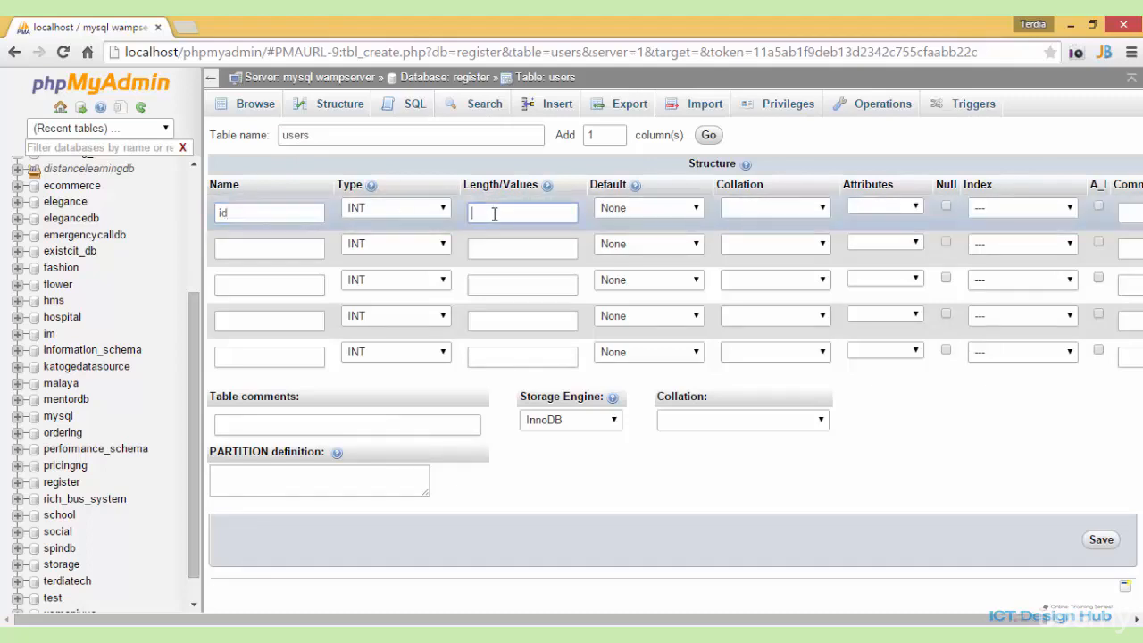
{"action": "type", "text": "6"}
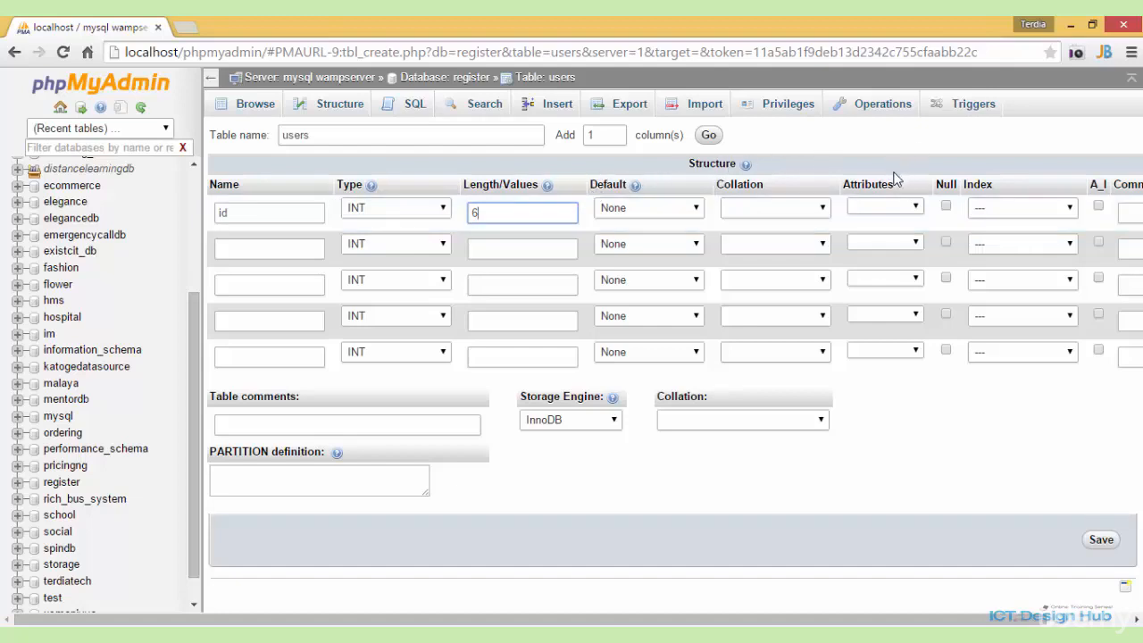
{"action": "left_click", "coordinate": [884, 208]}
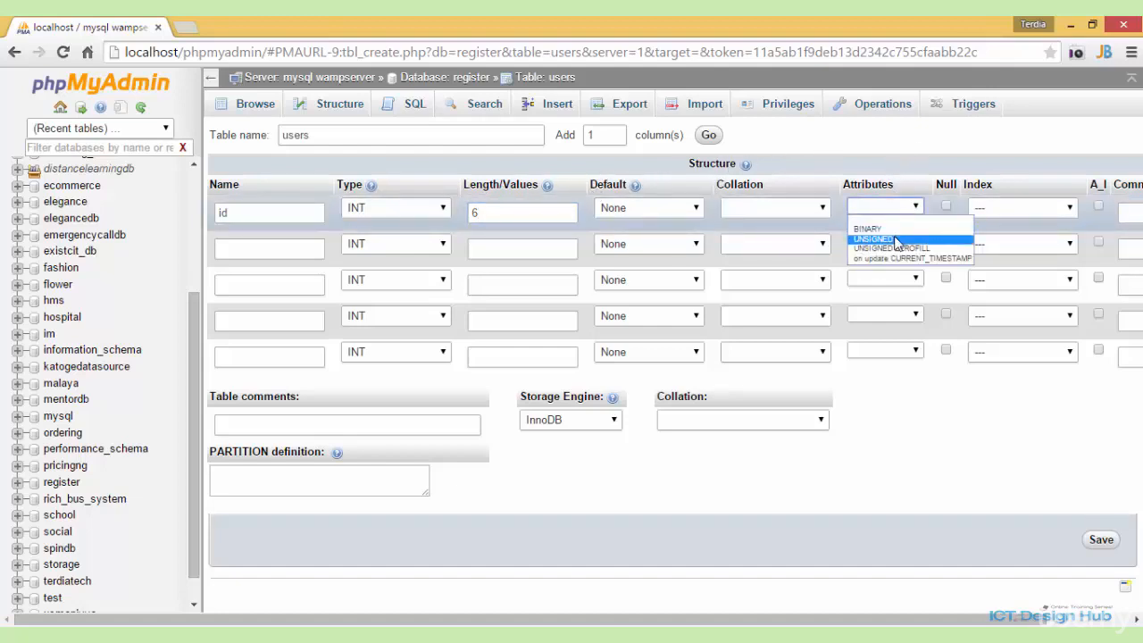
{"action": "left_click", "coordinate": [872, 239]}
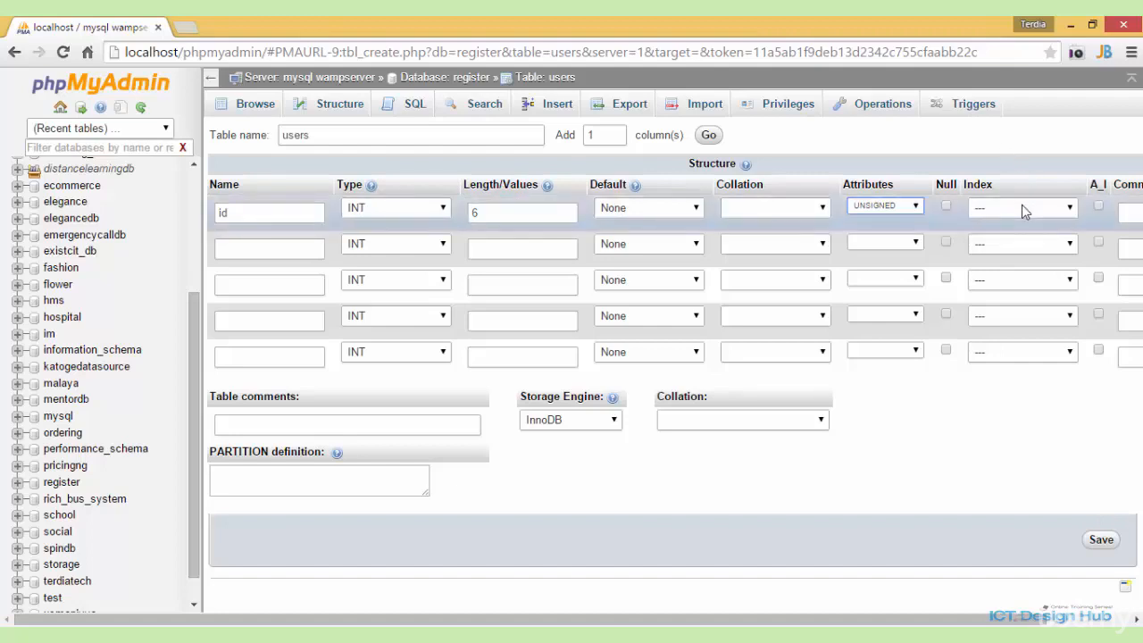
{"action": "left_click", "coordinate": [1022, 207]}
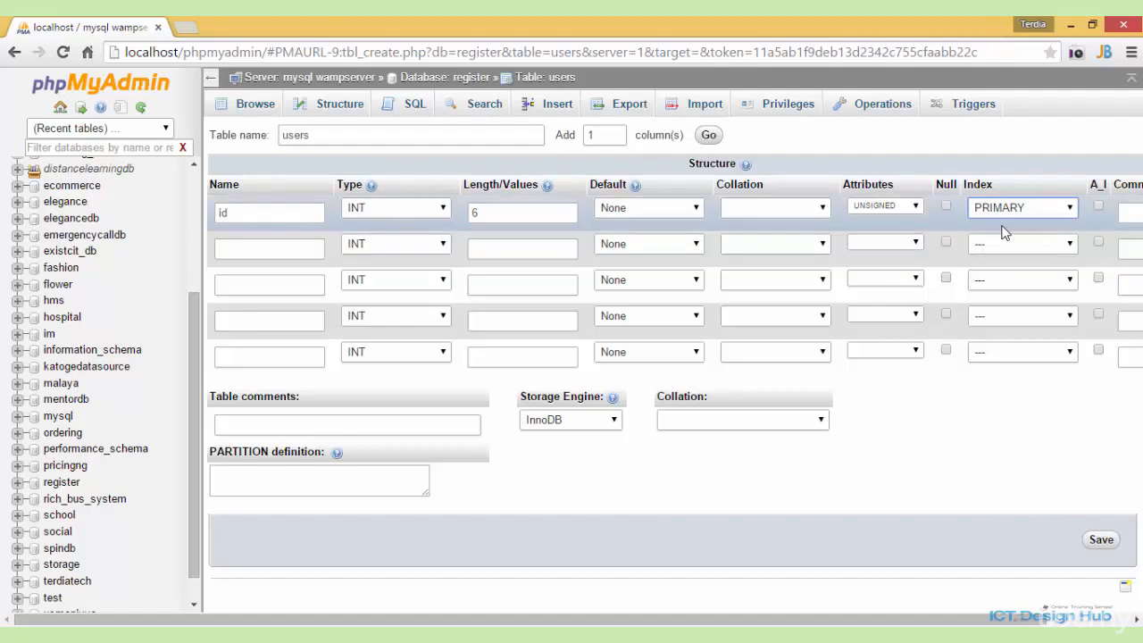
{"action": "mouse_move", "coordinate": [1037, 232]}
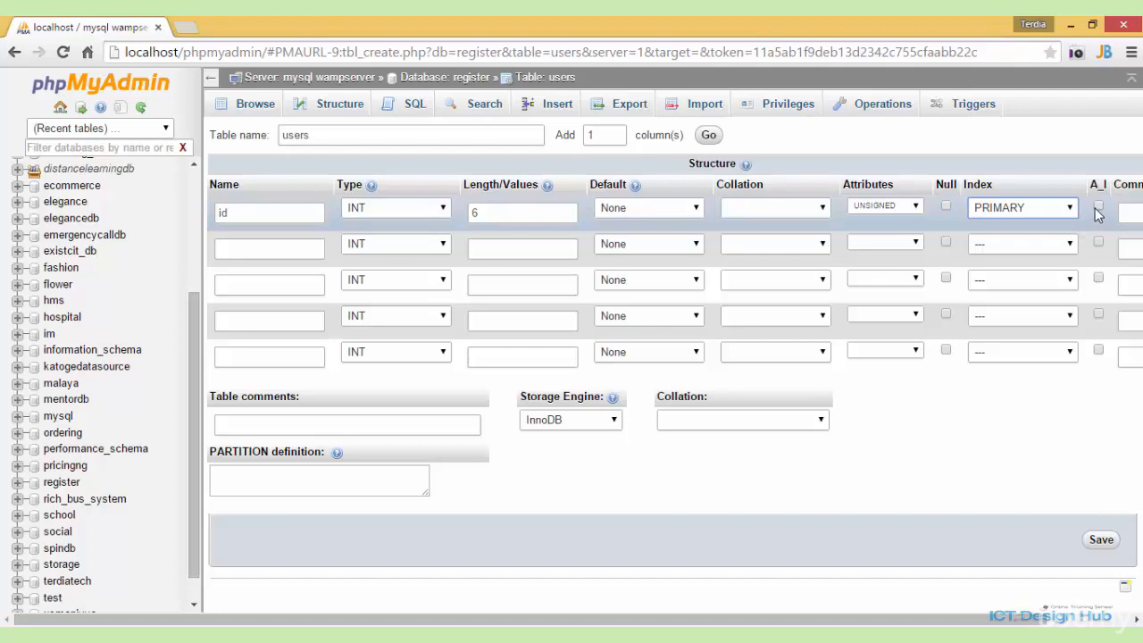
{"action": "left_click", "coordinate": [1097, 208]}
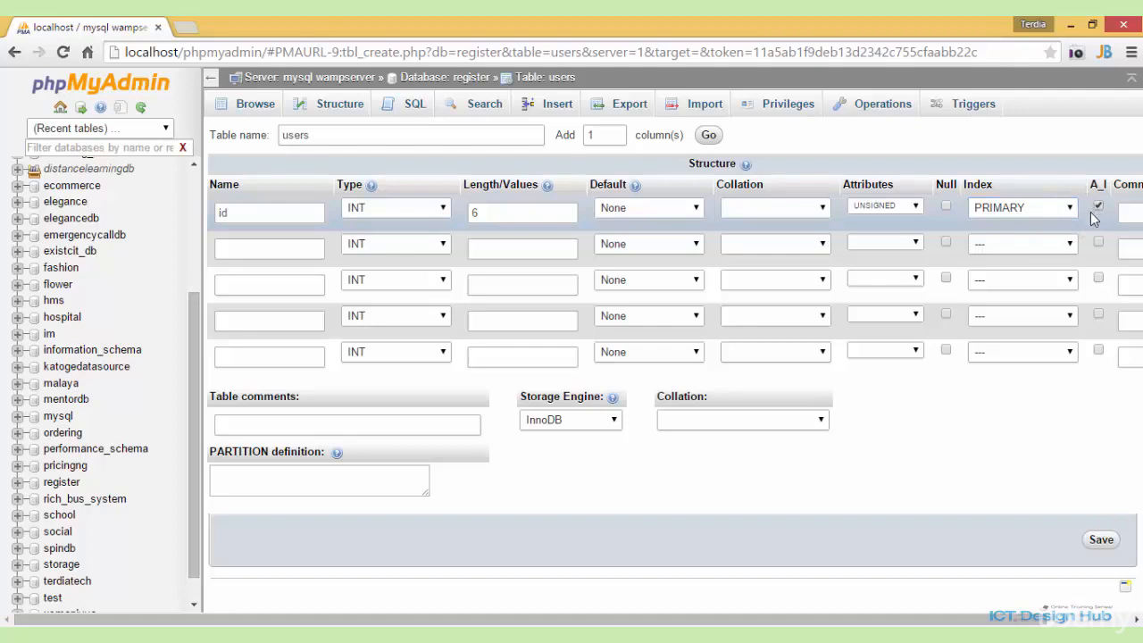
{"action": "mouse_move", "coordinate": [1091, 224]}
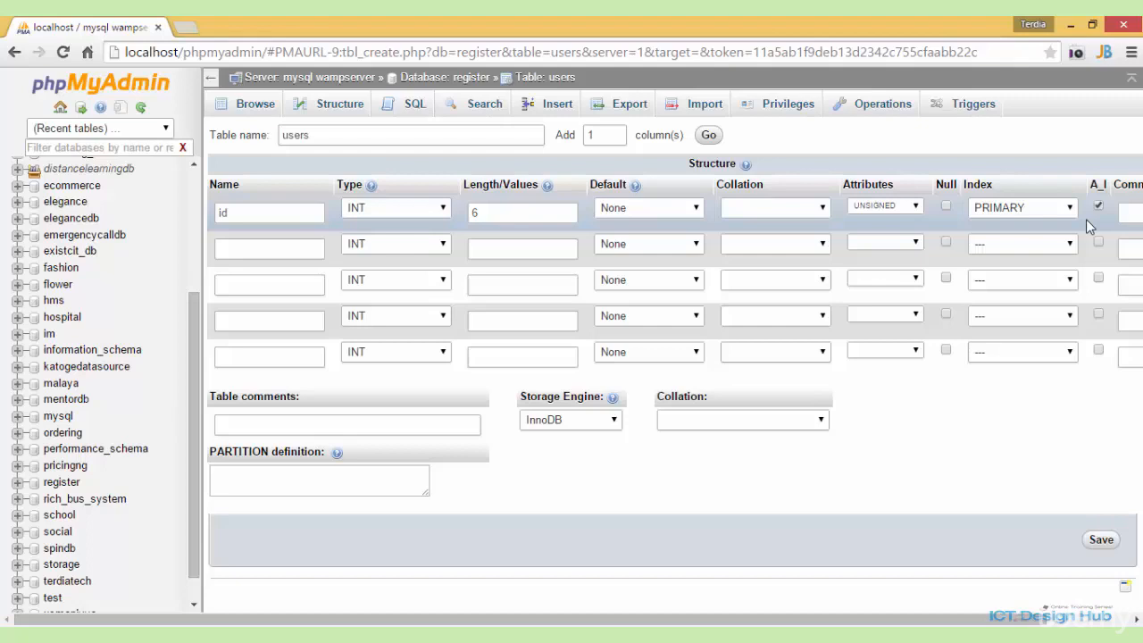
- Define the second column as username, VARCHAR length 30 with a UNIQUE index
{"action": "left_click", "coordinate": [268, 249]}
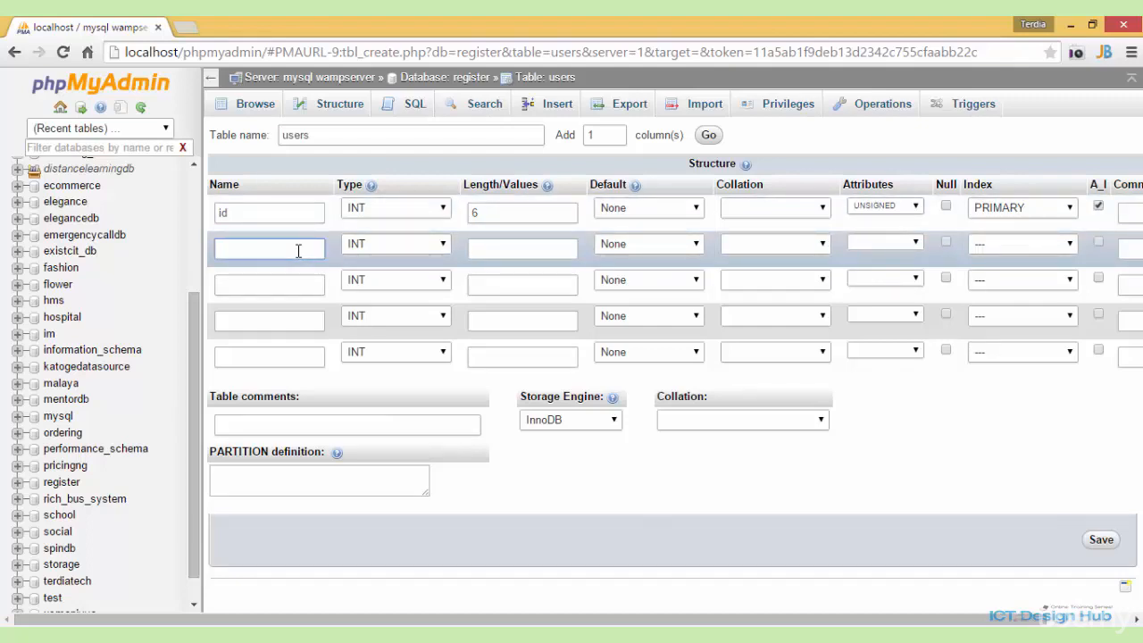
{"action": "type", "text": "username"}
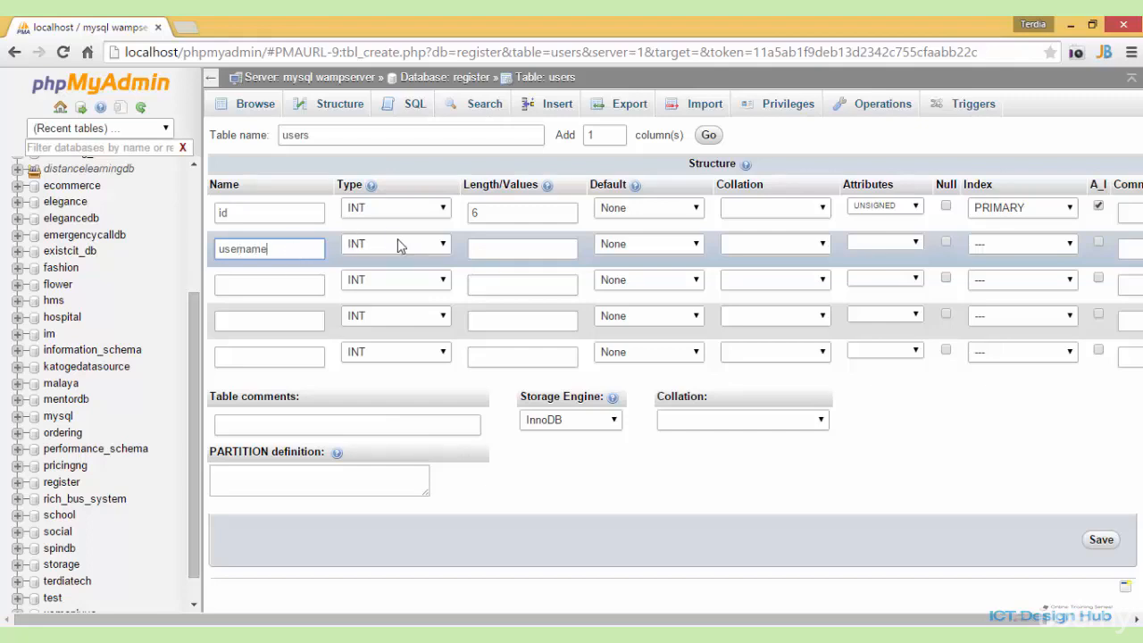
{"action": "left_click", "coordinate": [396, 242]}
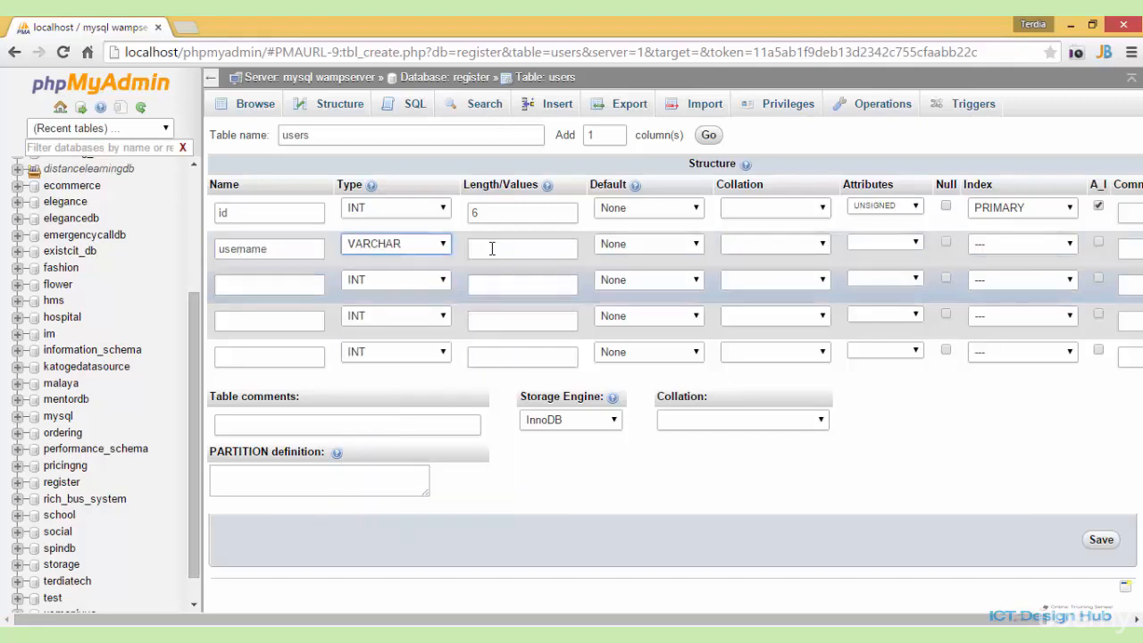
{"action": "left_click", "coordinate": [522, 249]}
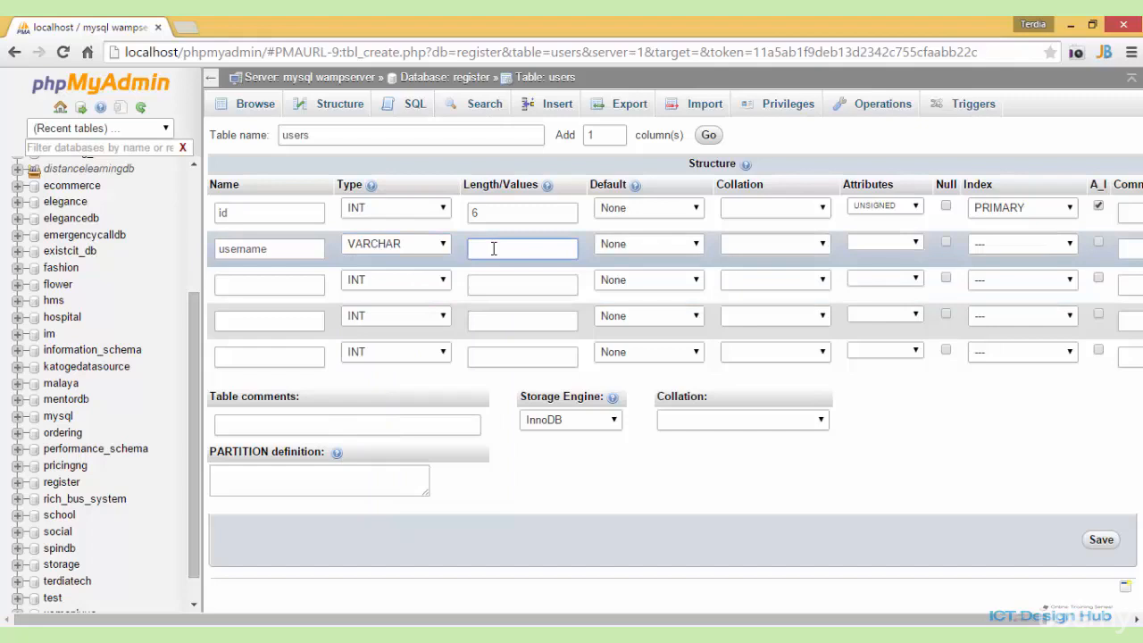
{"action": "type", "text": "30"}
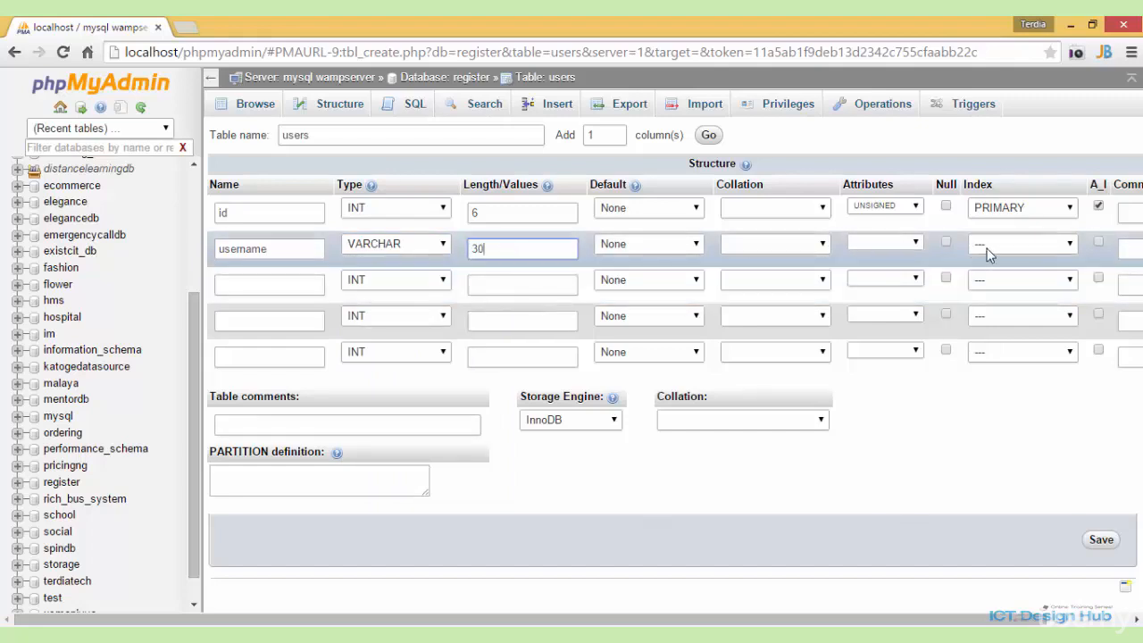
{"action": "left_click", "coordinate": [1022, 242]}
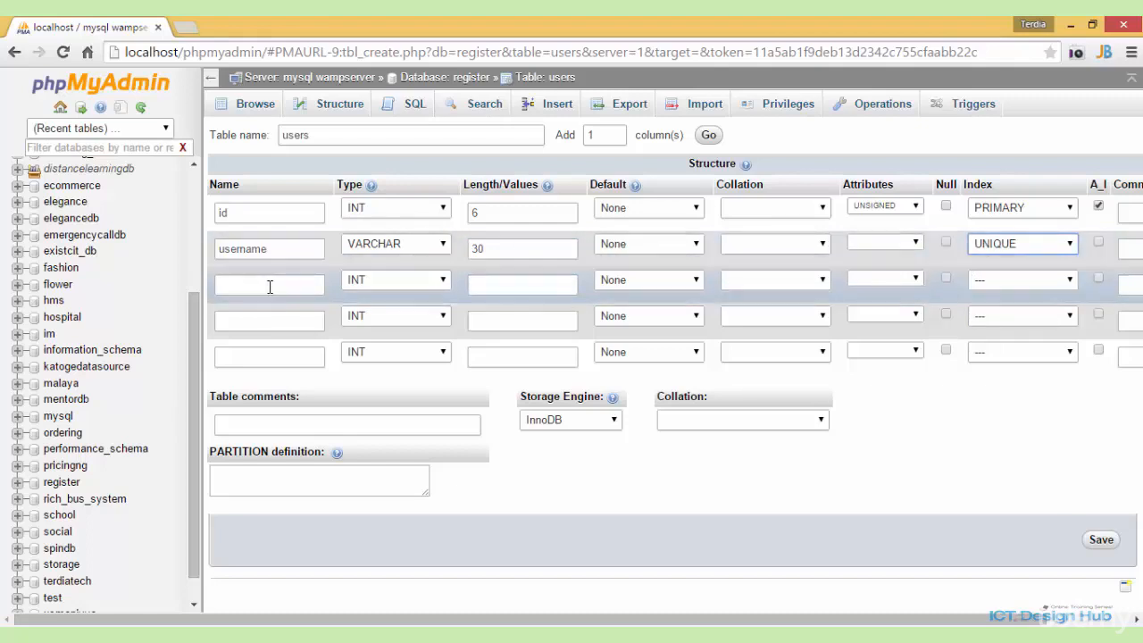
- Define the third column as password, VARCHAR length 255
{"action": "left_click", "coordinate": [268, 284]}
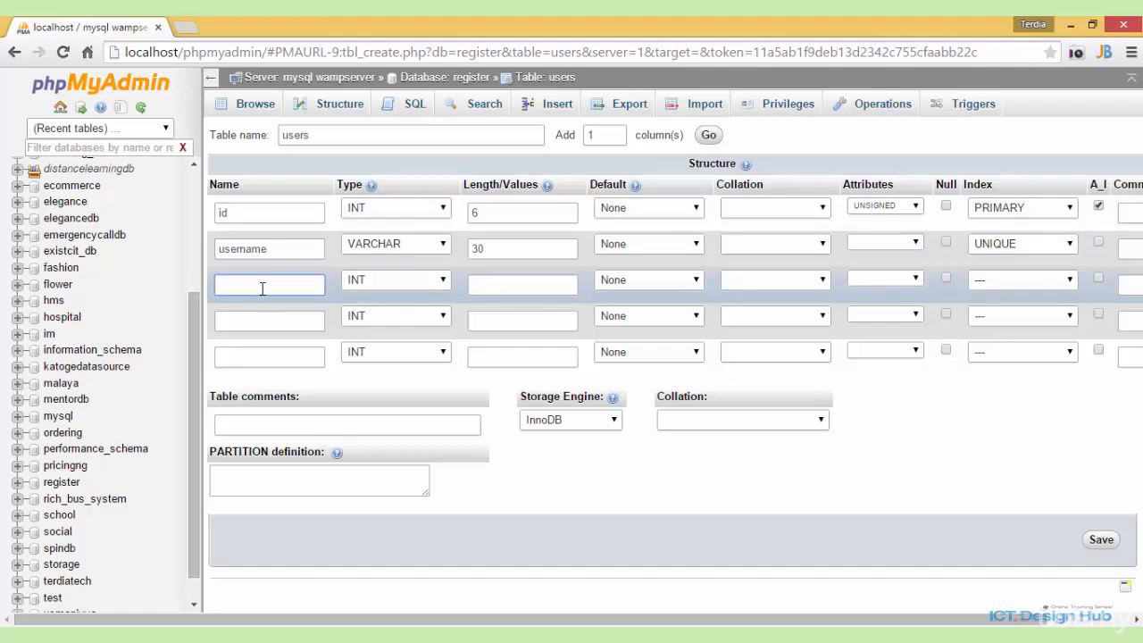
{"action": "type", "text": "password"}
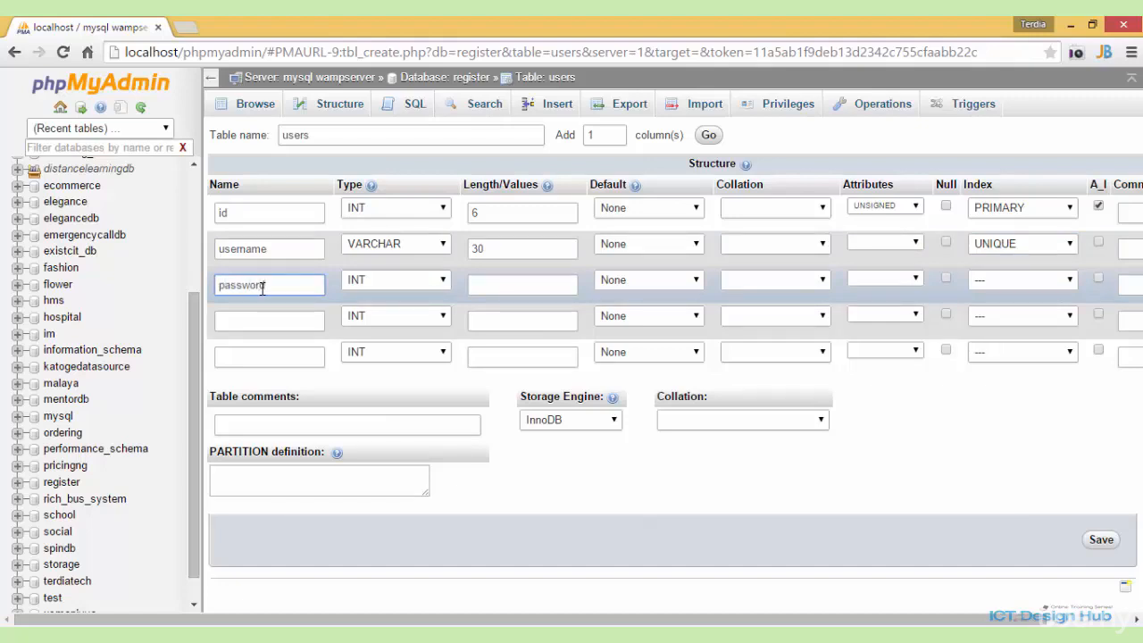
{"action": "left_click", "coordinate": [395, 278]}
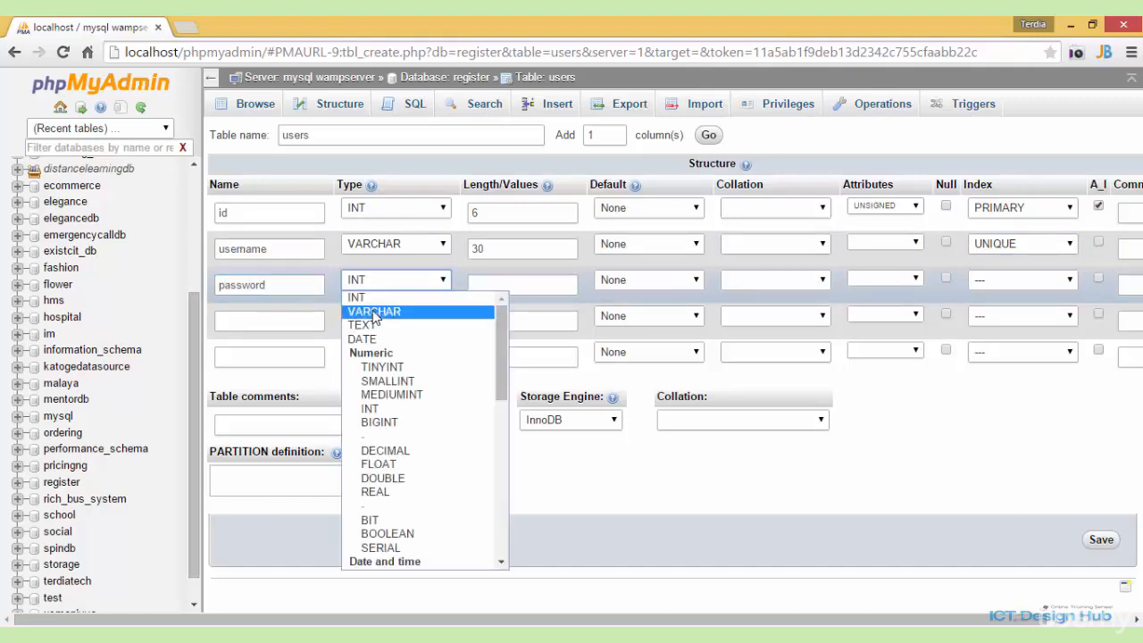
{"action": "left_click", "coordinate": [375, 311]}
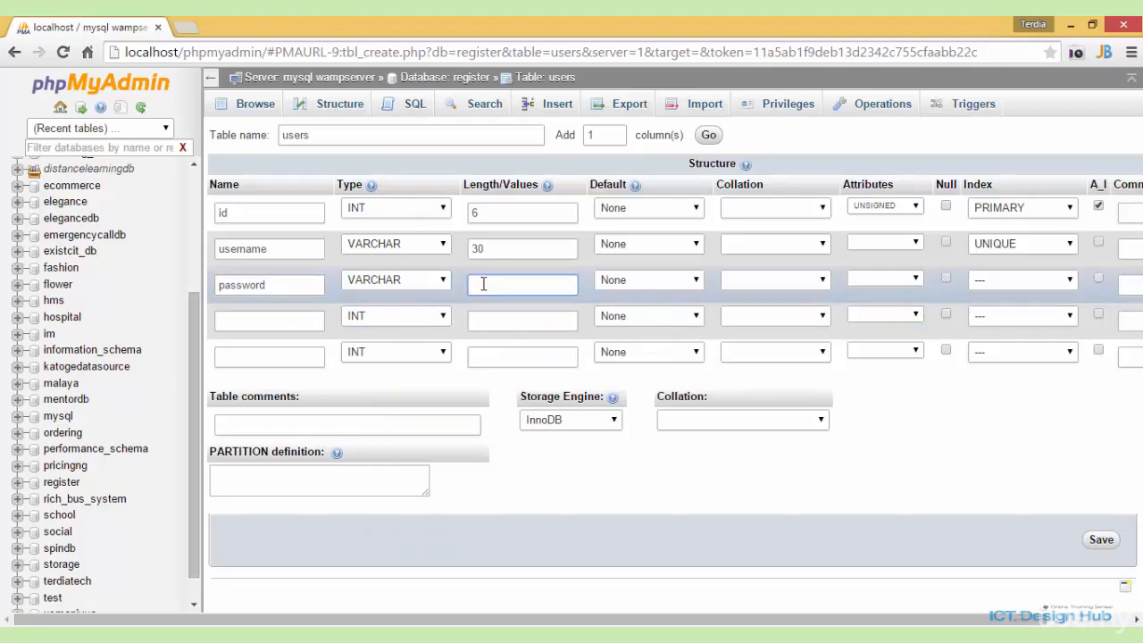
{"action": "type", "text": "255"}
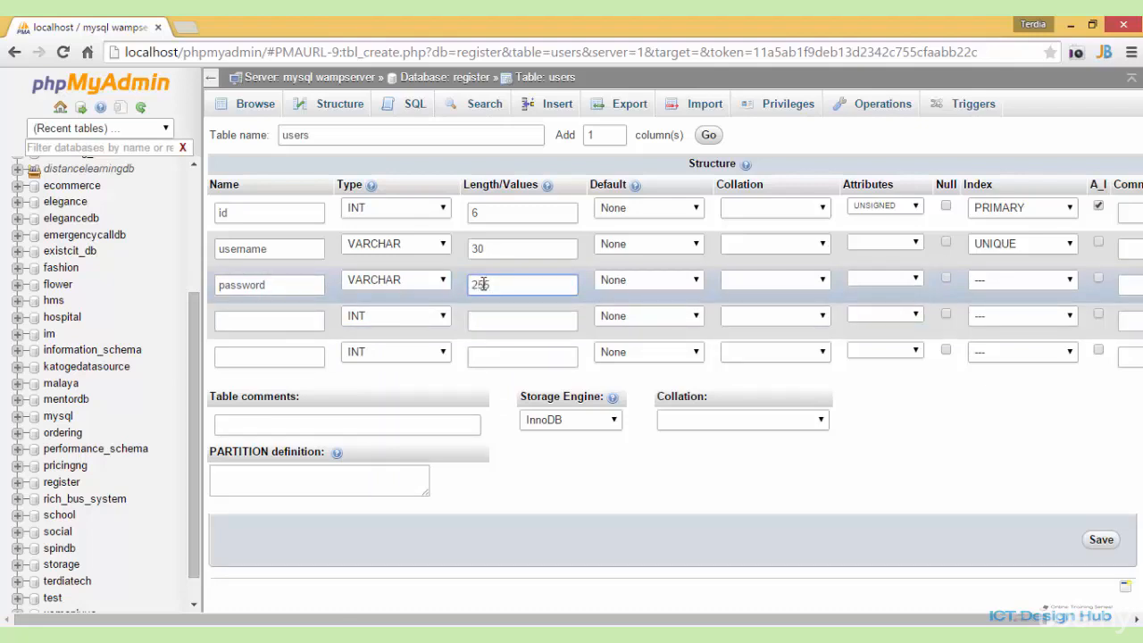
{"action": "type", "text": "255"}
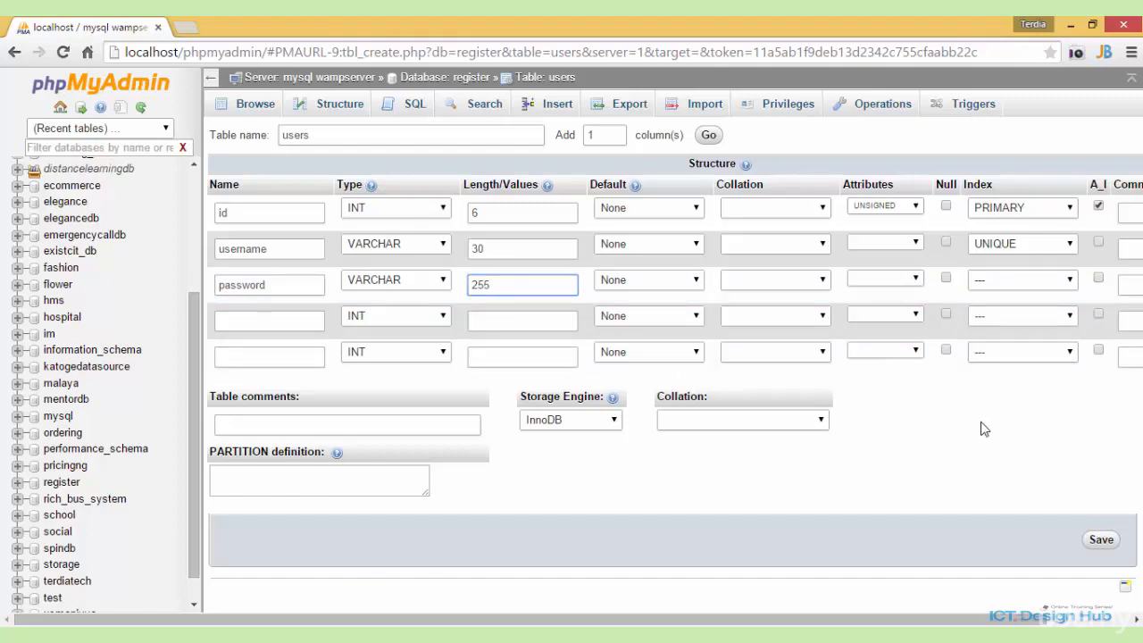
- Define the fourth column as email, VARCHAR with a UNIQUE index
{"action": "left_click", "coordinate": [268, 322]}
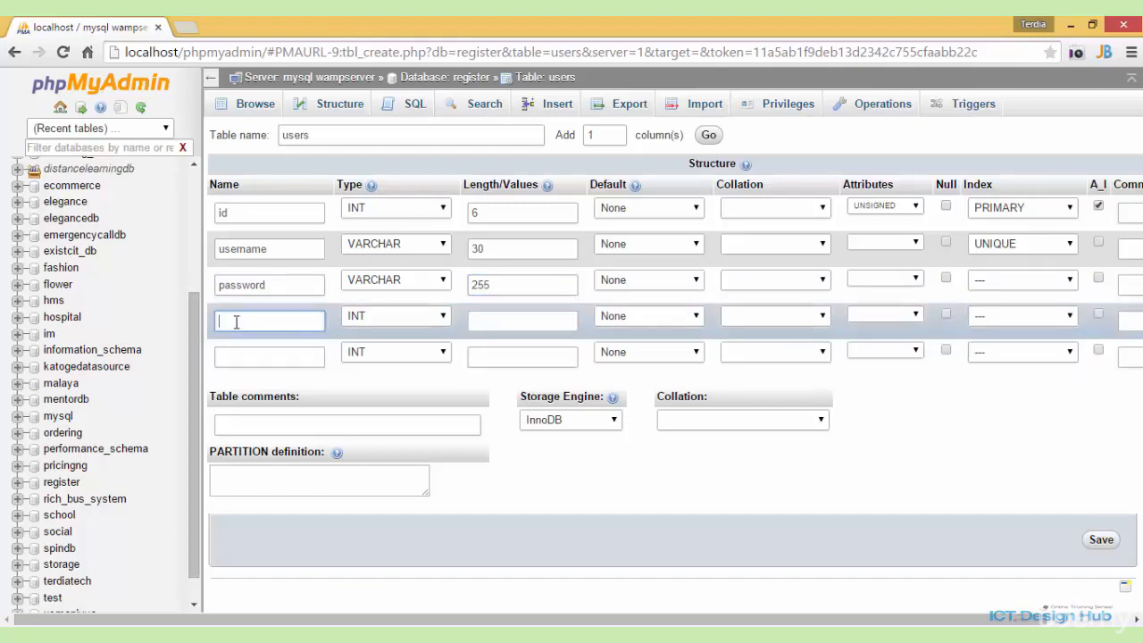
{"action": "type", "text": "email"}
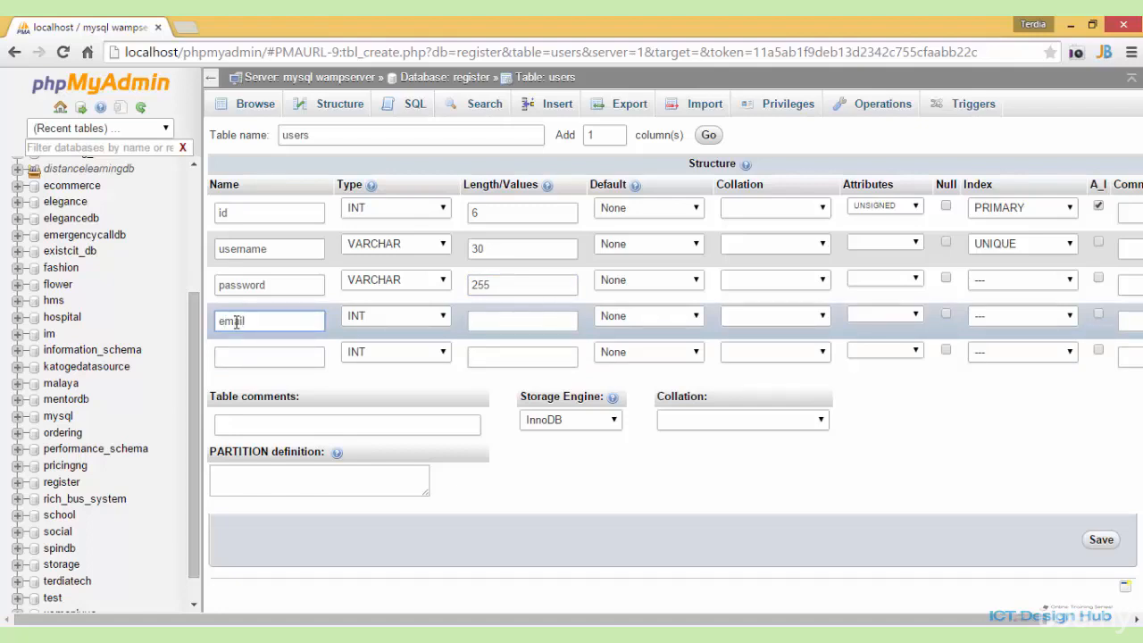
{"action": "left_click", "coordinate": [395, 314]}
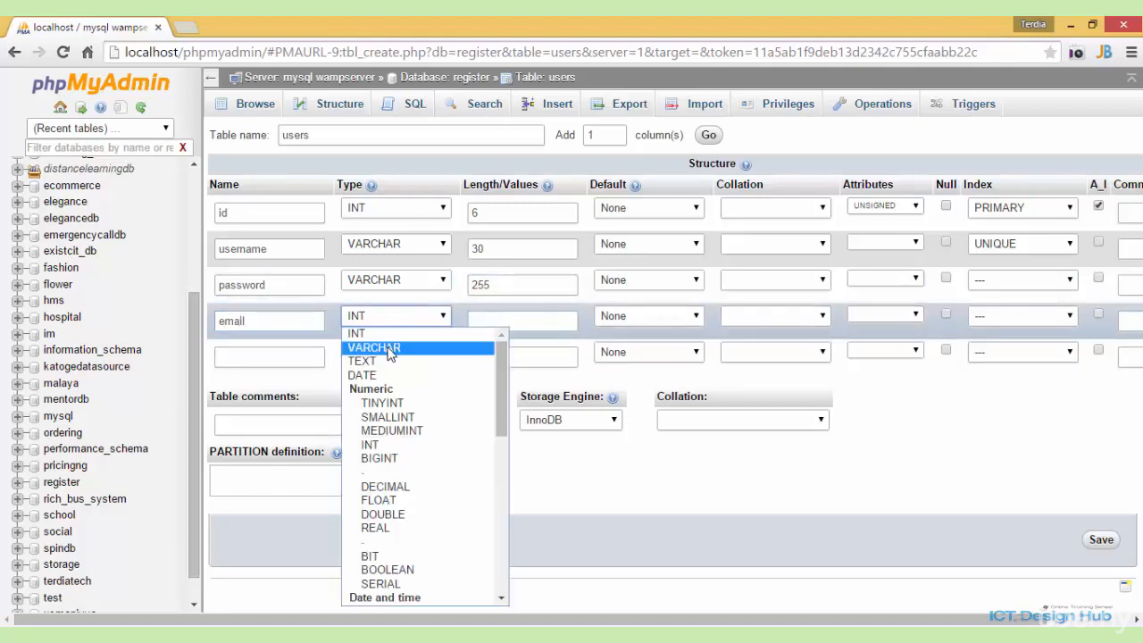
{"action": "left_click", "coordinate": [374, 347]}
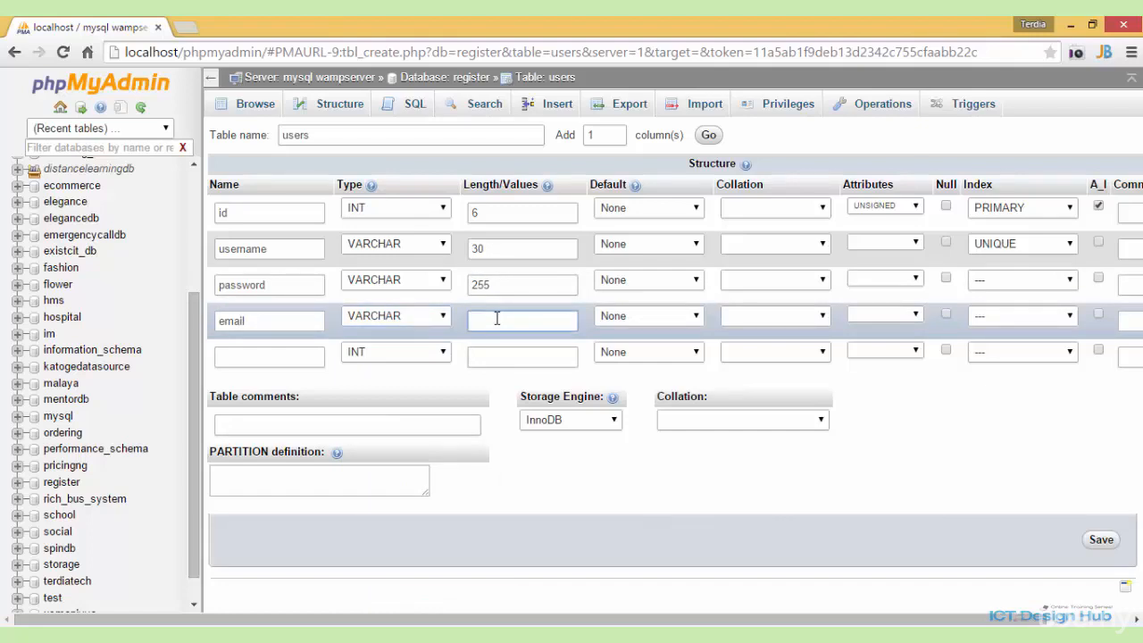
{"action": "type", "text": "100"}
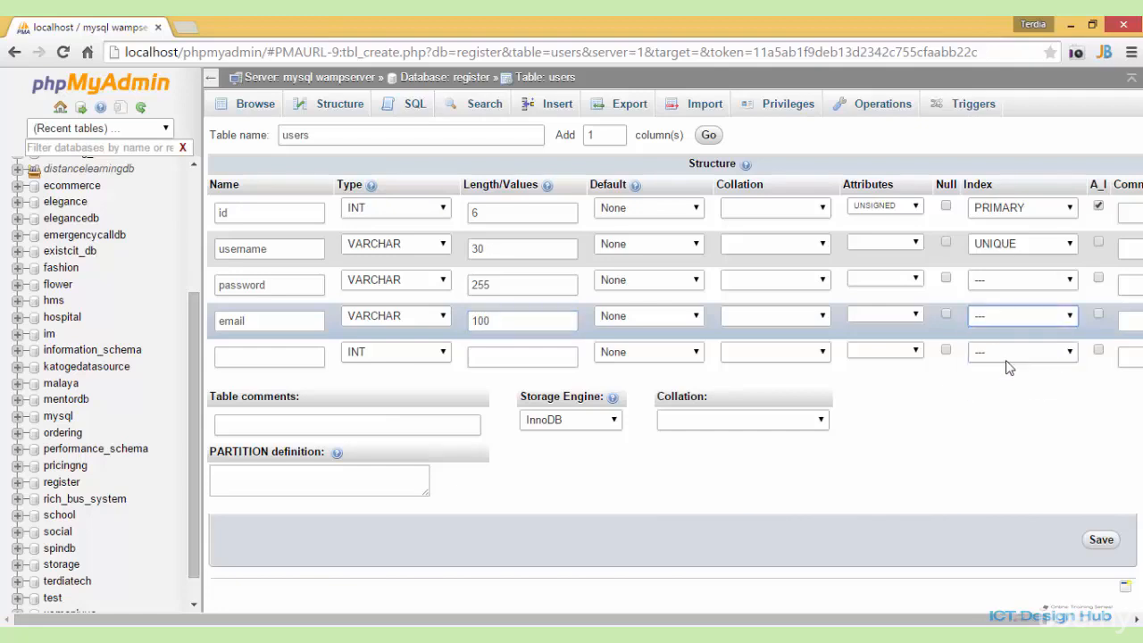
{"action": "left_click", "coordinate": [1022, 315]}
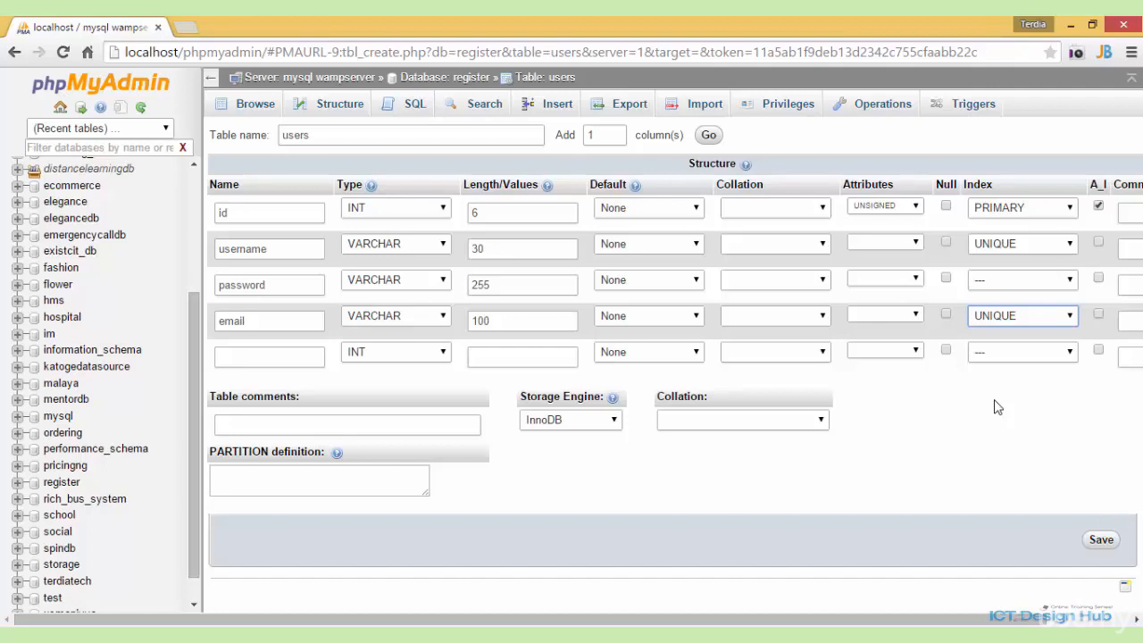
- Define the fifth column as join_date of type TIMESTAMP and save the users table
{"action": "left_click", "coordinate": [268, 350]}
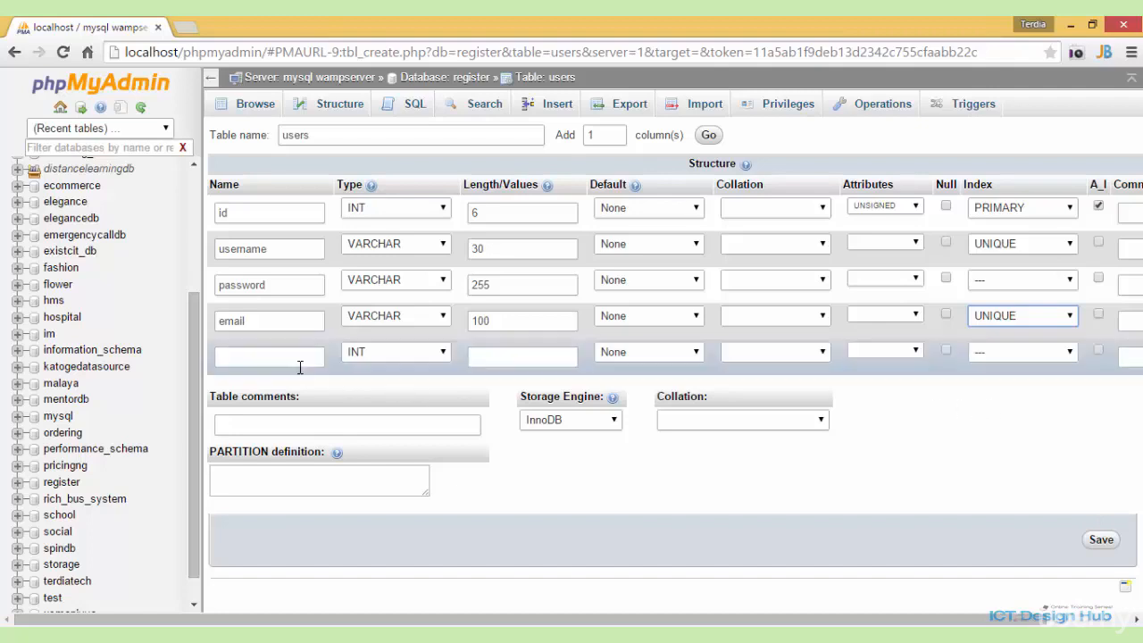
{"action": "left_click", "coordinate": [267, 357]}
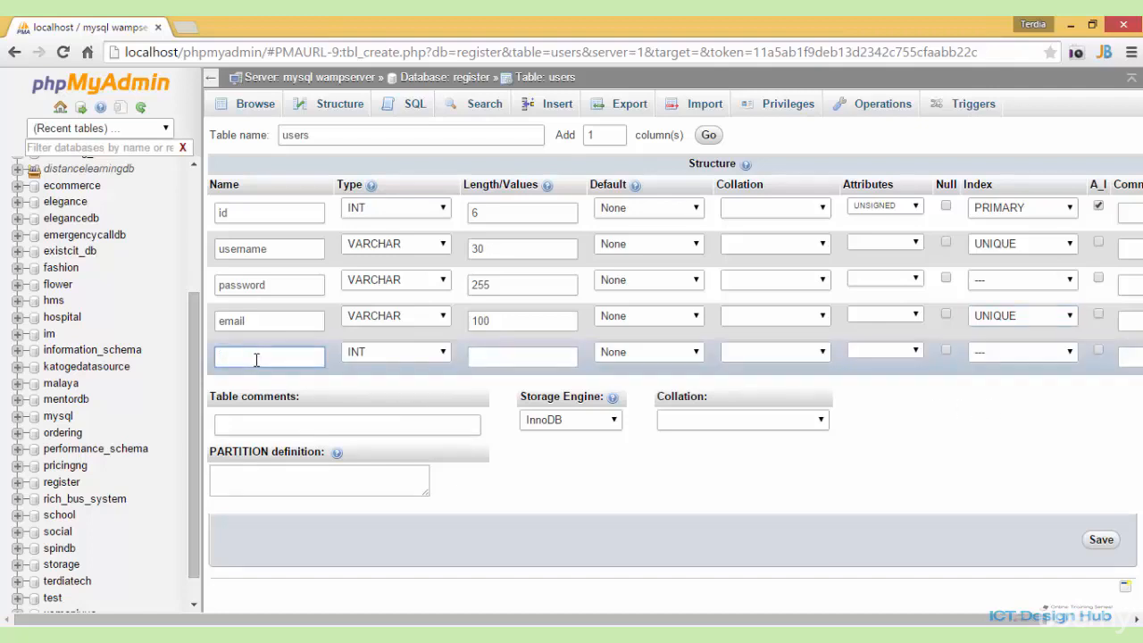
{"action": "type", "text": "join_date"}
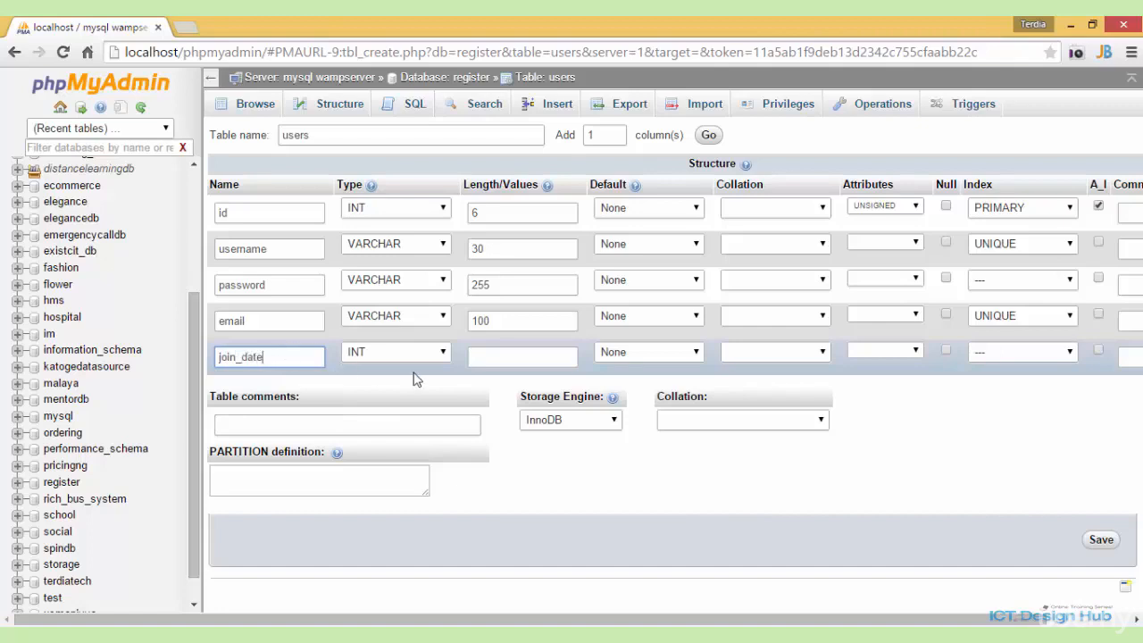
{"action": "left_click", "coordinate": [395, 350]}
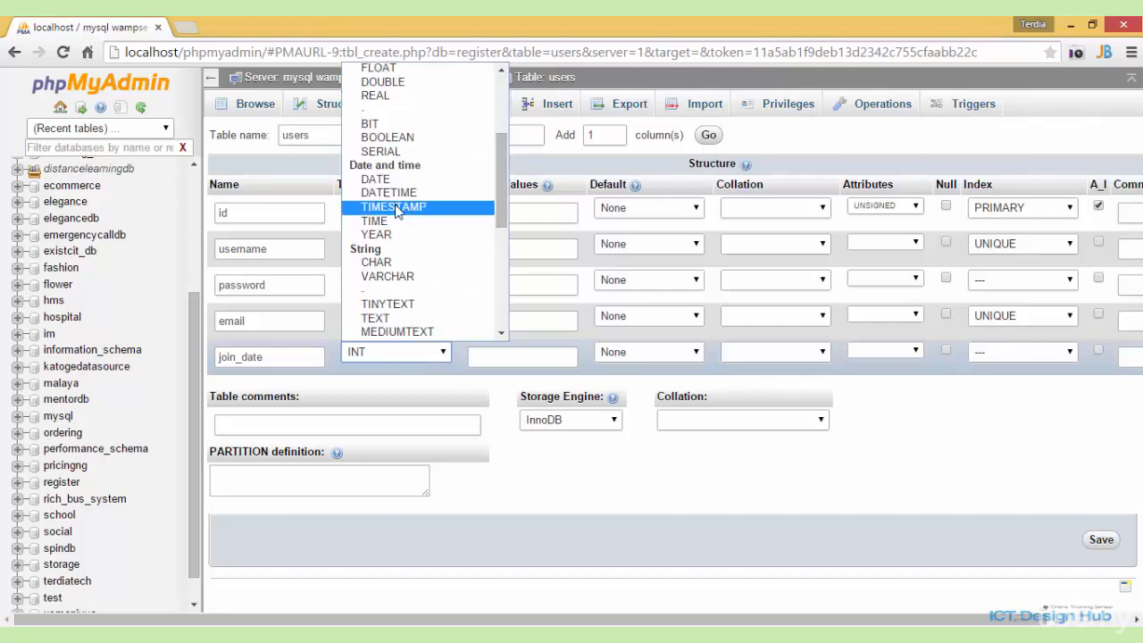
{"action": "left_click", "coordinate": [393, 207]}
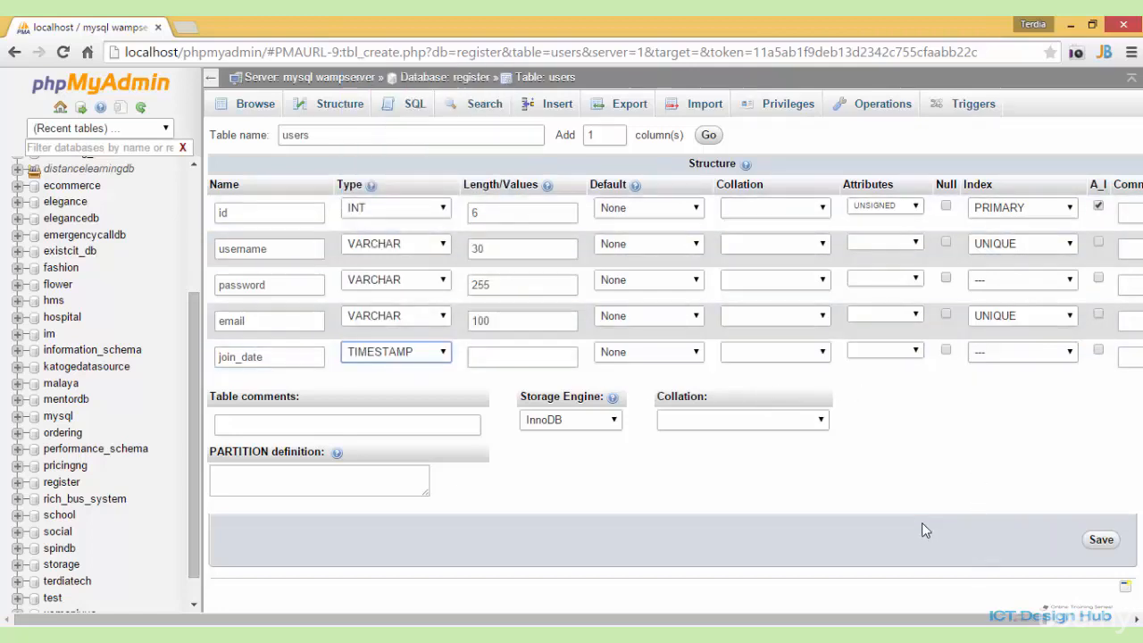
{"action": "left_click", "coordinate": [1100, 539]}
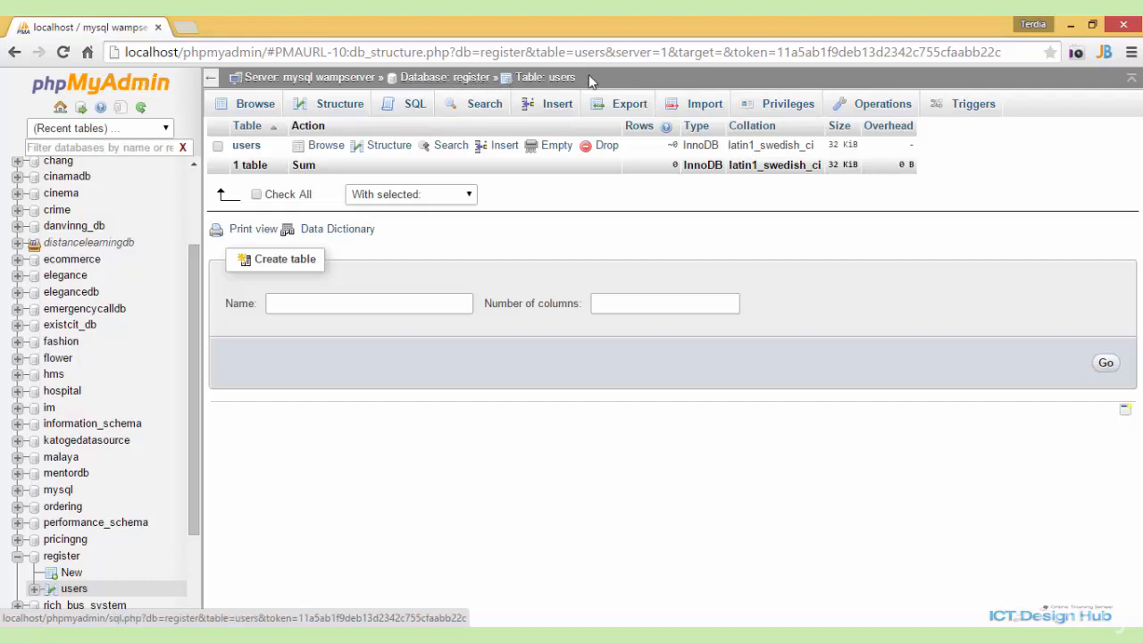
{"action": "mouse_move", "coordinate": [497, 90]}
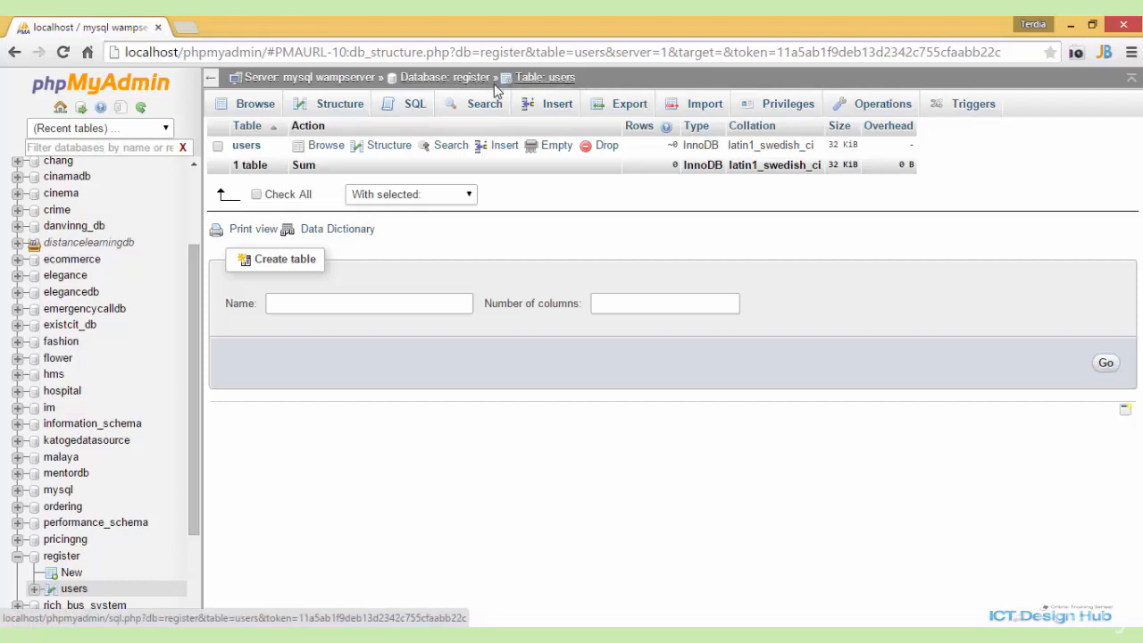
- Show the Structure view of the users table listing id, username, password, email and join_date
{"action": "left_click", "coordinate": [339, 103]}
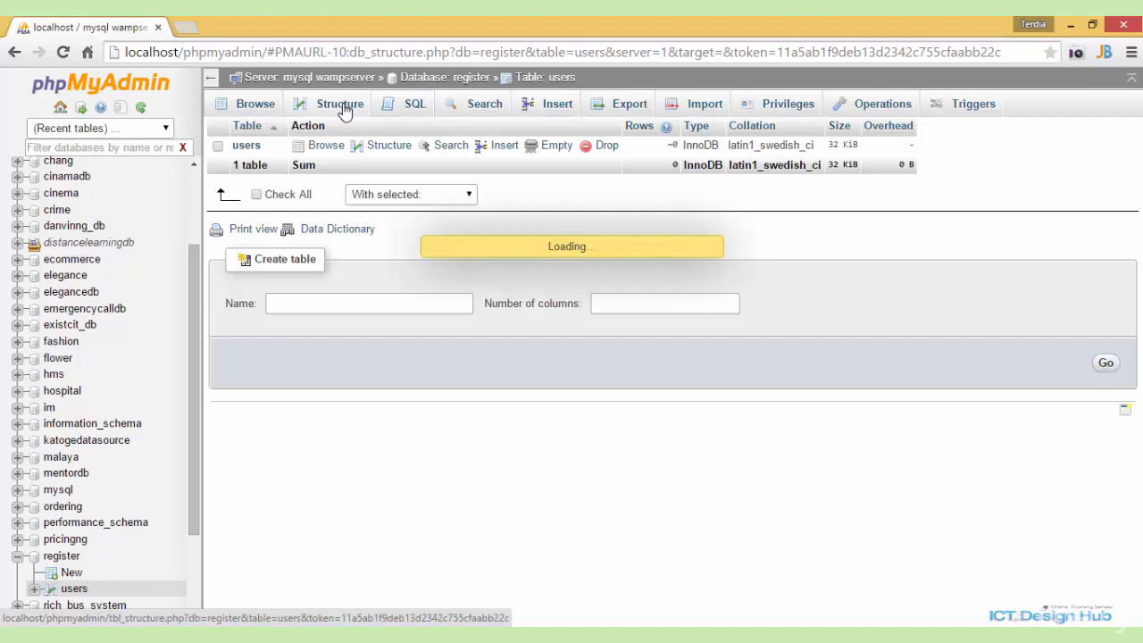
{"action": "left_click", "coordinate": [339, 103]}
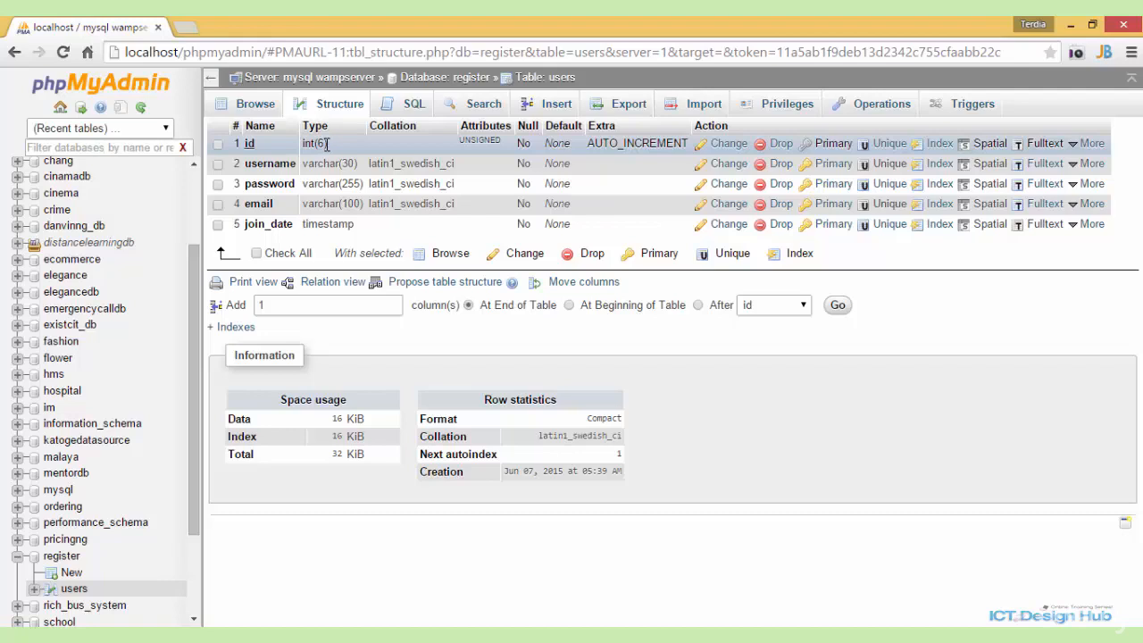
{"action": "mouse_move", "coordinate": [511, 150]}
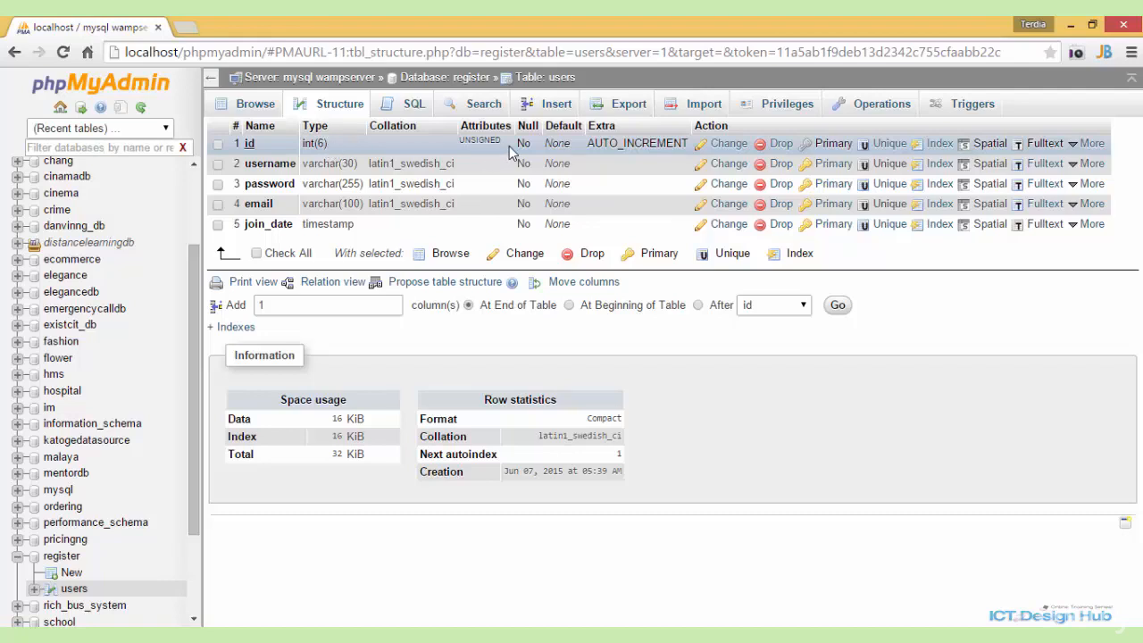
{"action": "mouse_move", "coordinate": [640, 144]}
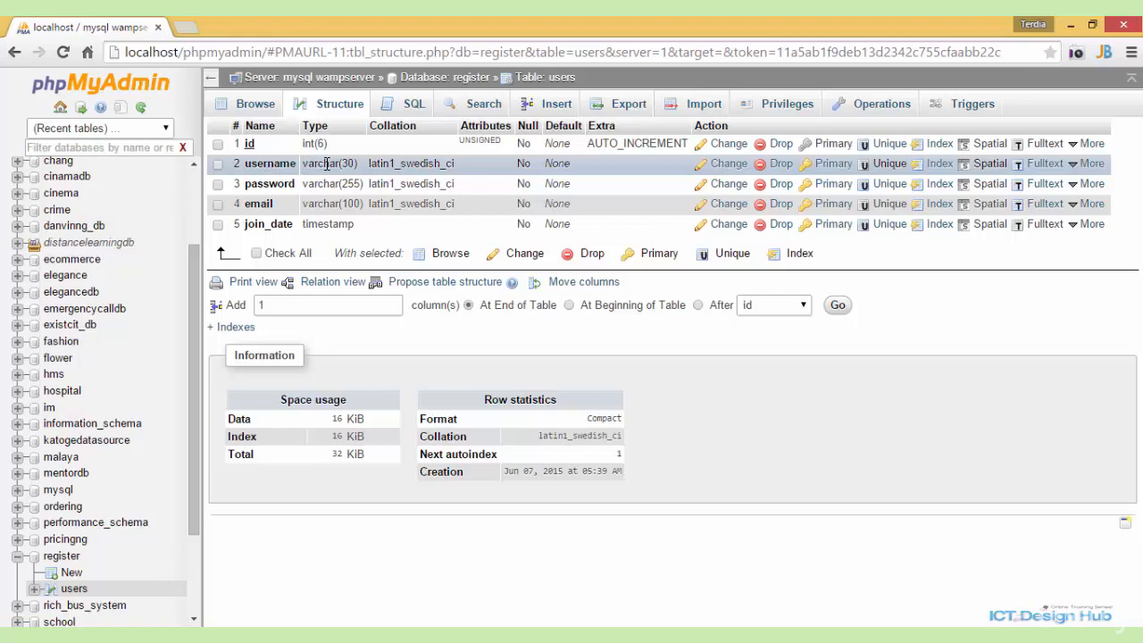
{"action": "mouse_move", "coordinate": [407, 170]}
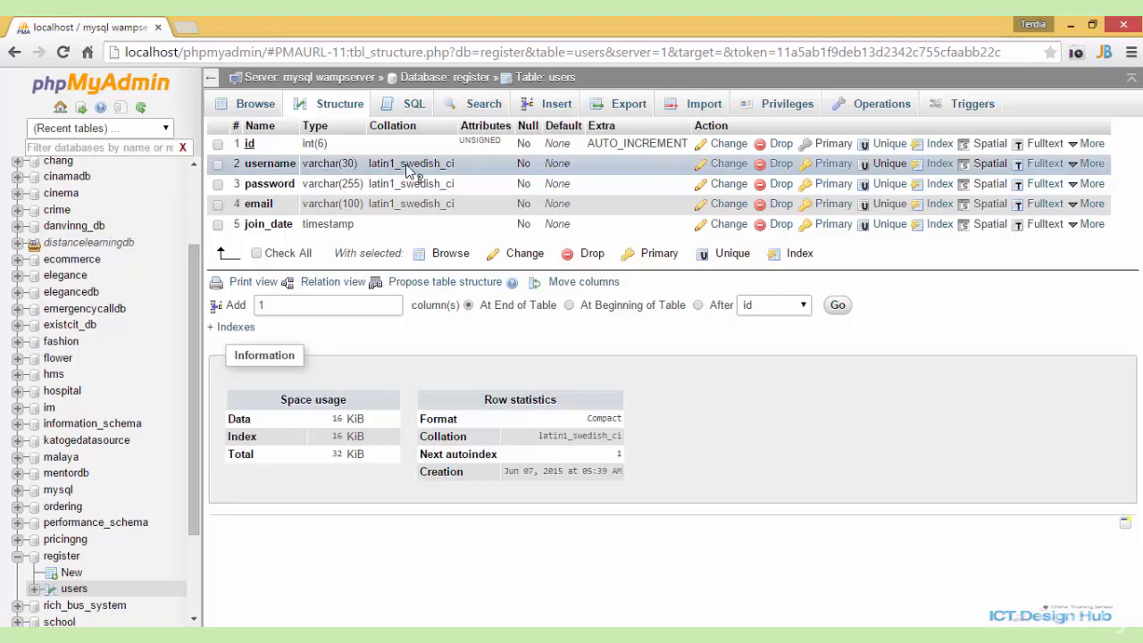
{"action": "mouse_move", "coordinate": [311, 180]}
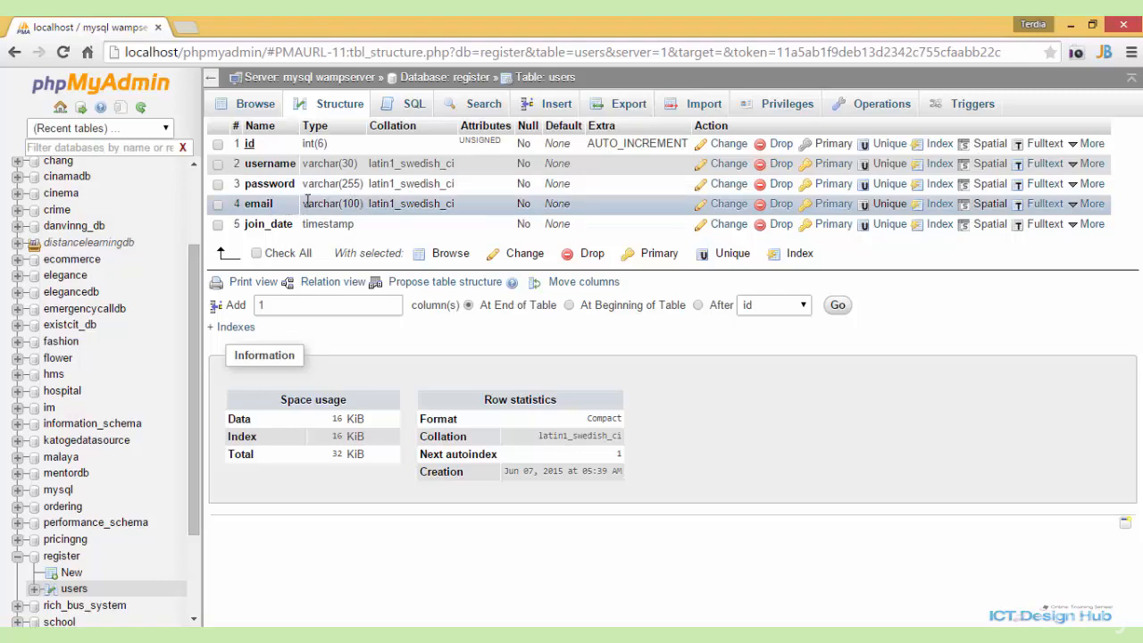
{"action": "mouse_move", "coordinate": [297, 224]}
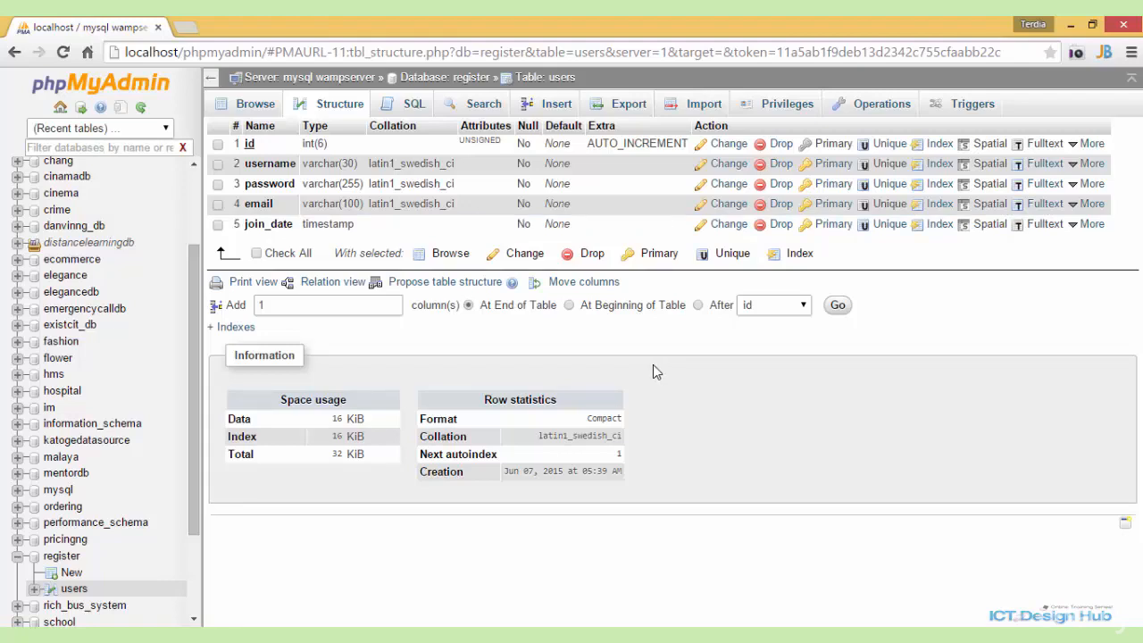
{"action": "mouse_move", "coordinate": [682, 504]}
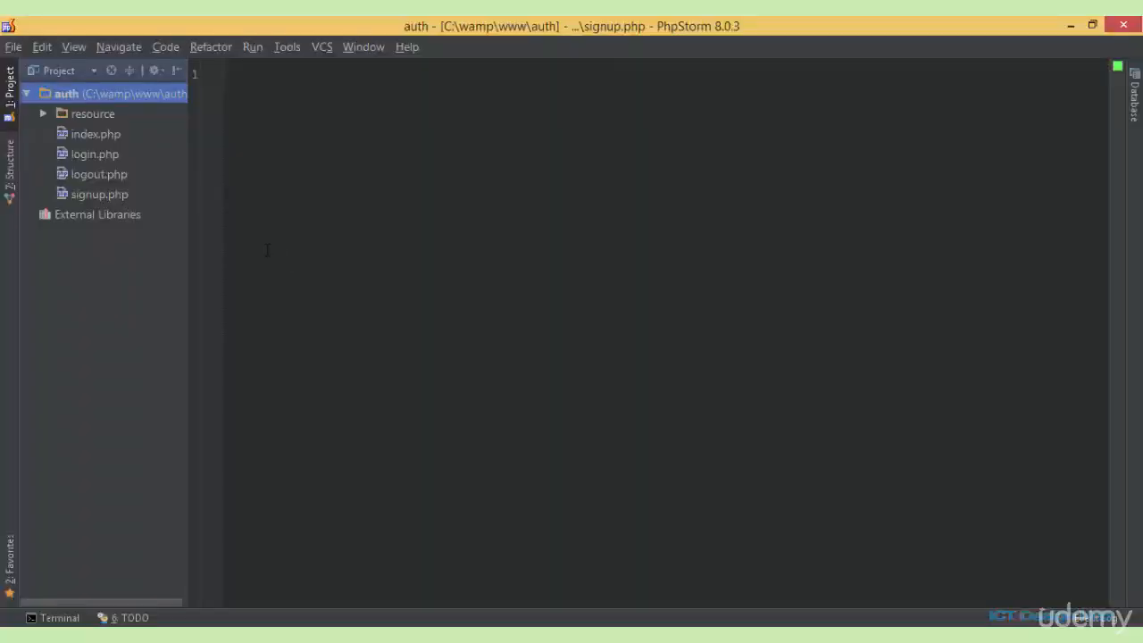
- Expand resource and open Database.php, session.php, login.php, logout.php and signup.php in the editor
{"action": "left_click", "coordinate": [68, 93]}
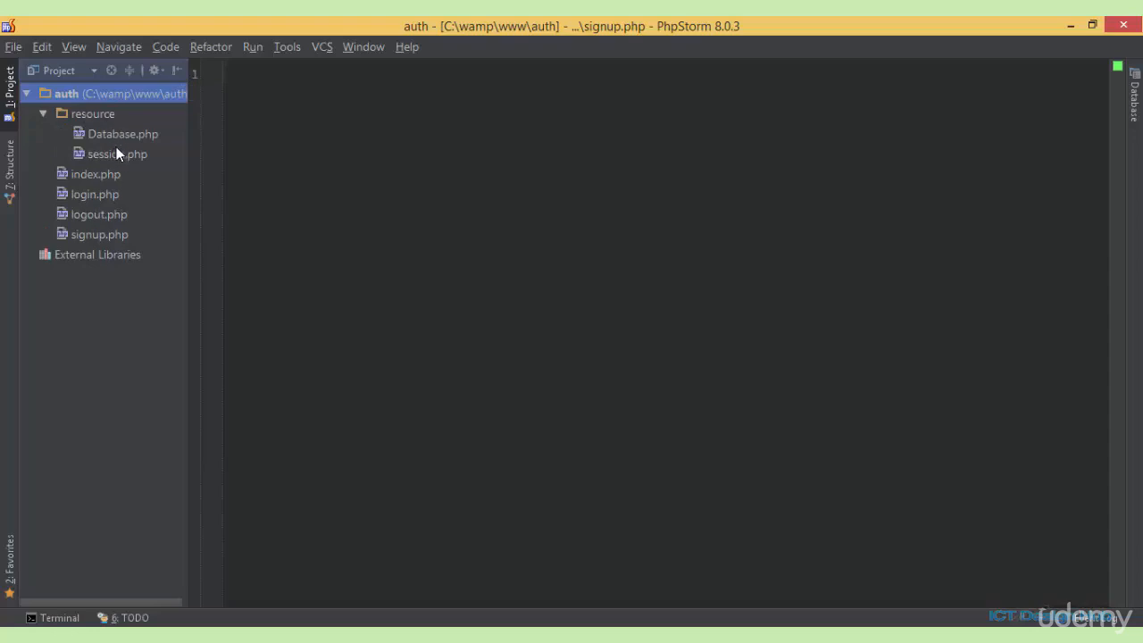
{"action": "mouse_move", "coordinate": [147, 141]}
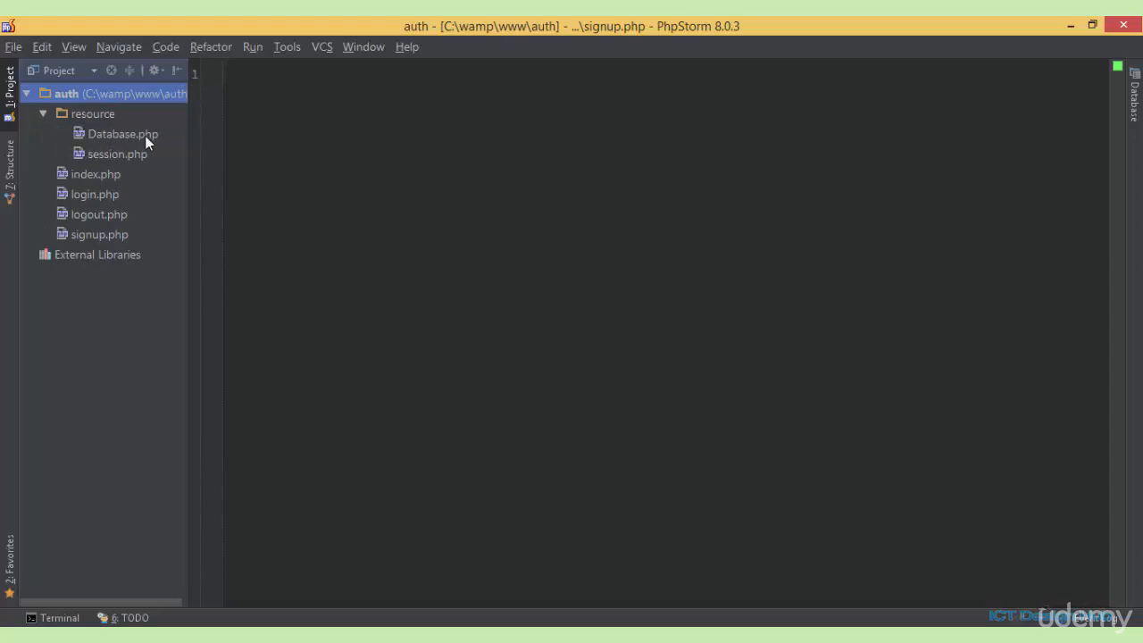
{"action": "double_click", "coordinate": [122, 134]}
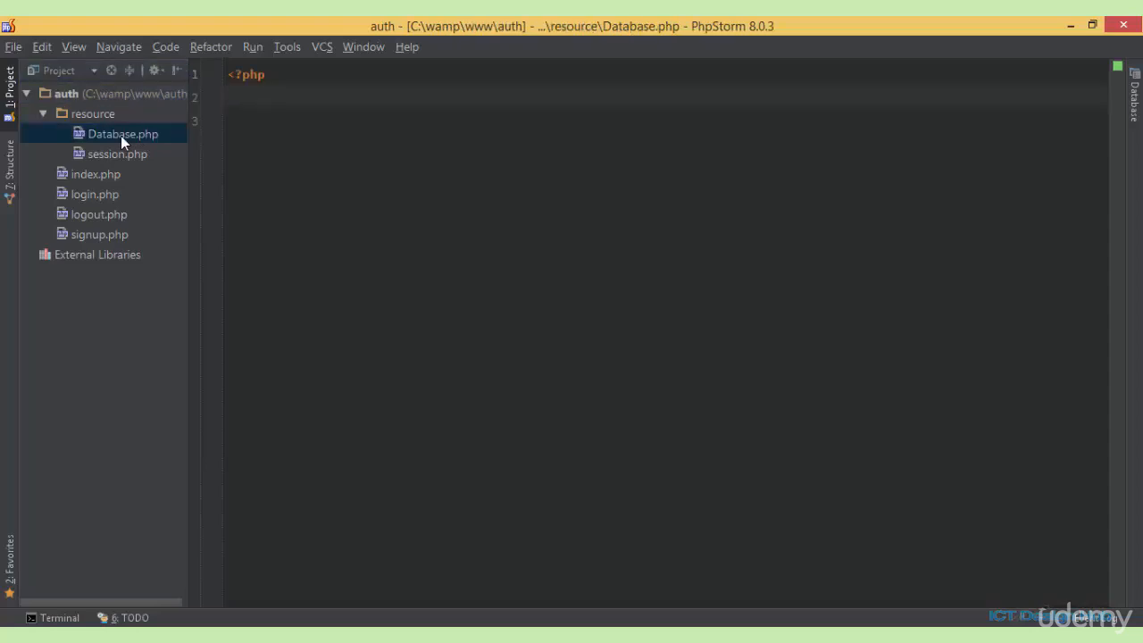
{"action": "mouse_move", "coordinate": [143, 141]}
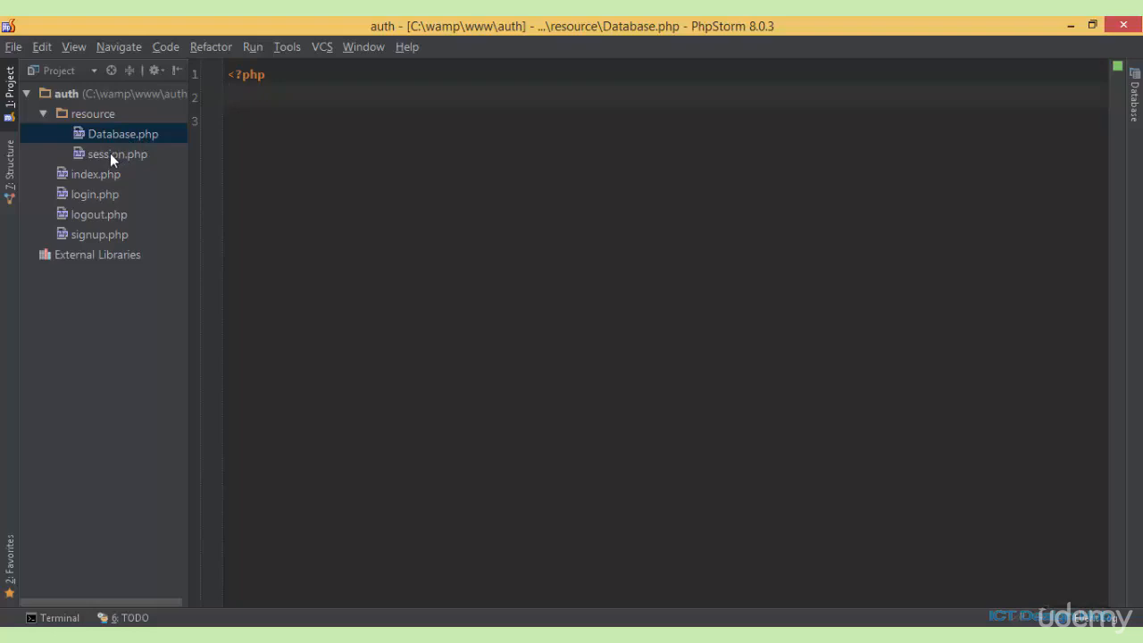
{"action": "left_click", "coordinate": [116, 154]}
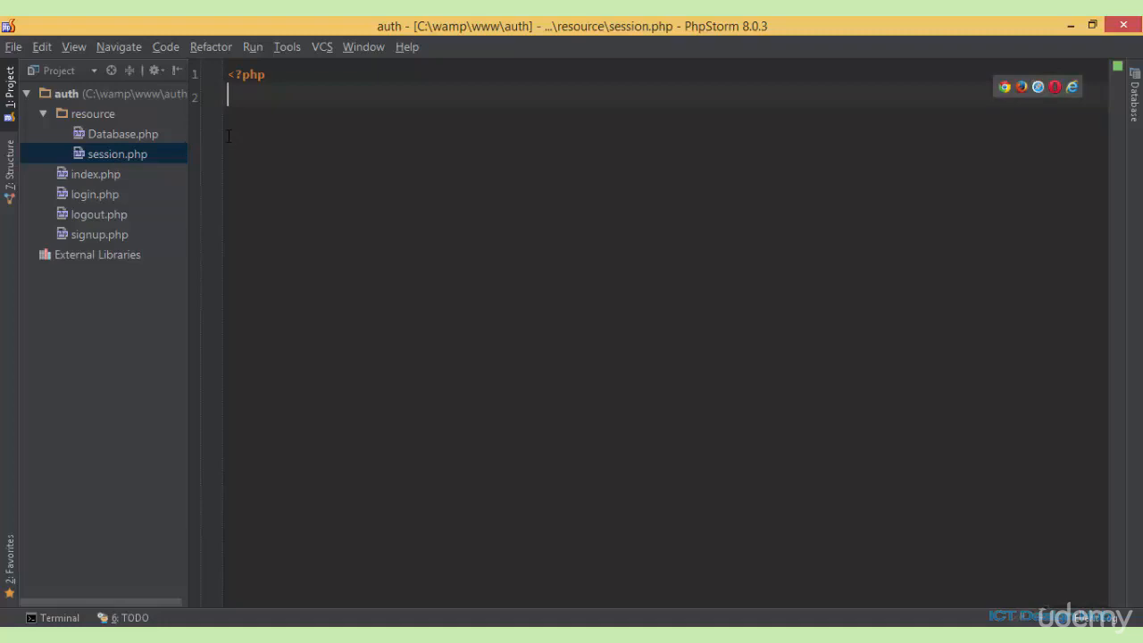
{"action": "mouse_move", "coordinate": [179, 151]}
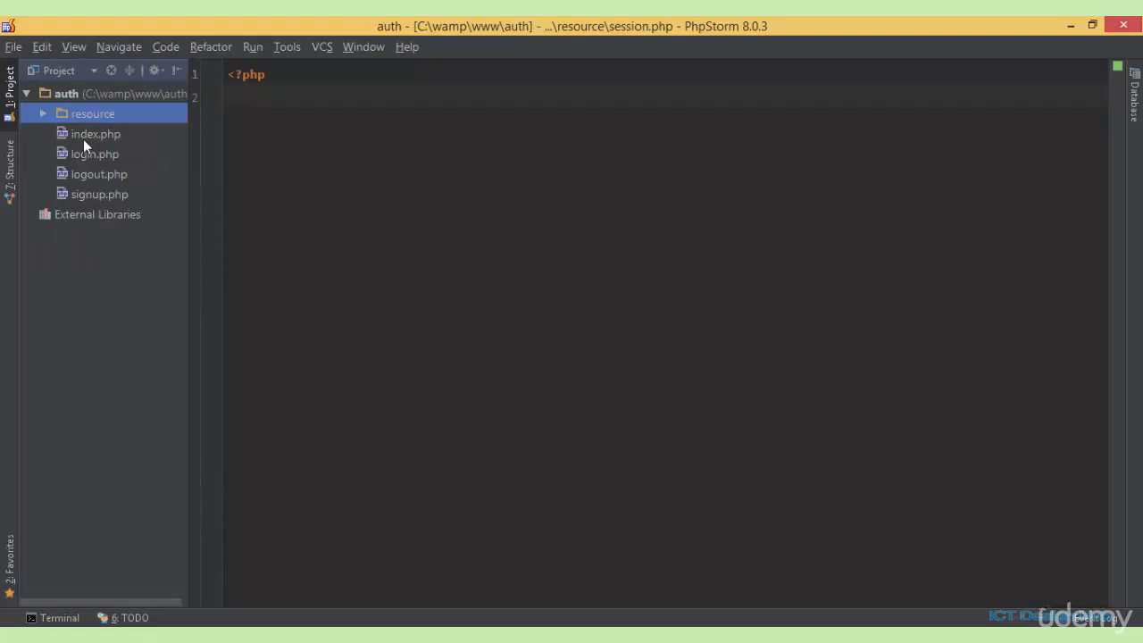
{"action": "double_click", "coordinate": [97, 133]}
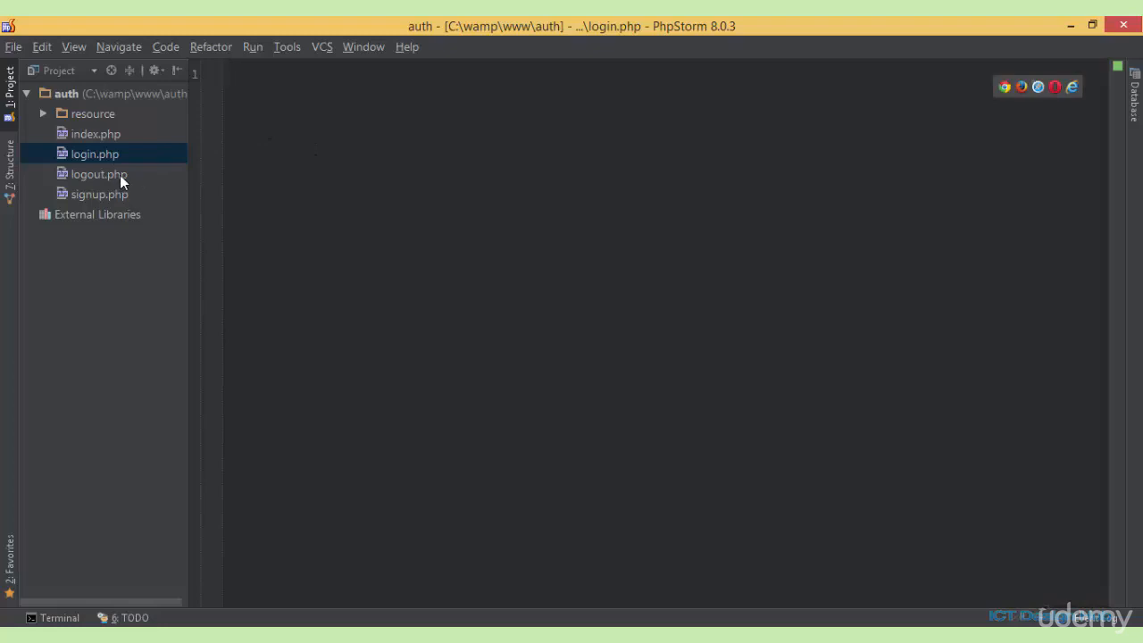
{"action": "left_click", "coordinate": [100, 174]}
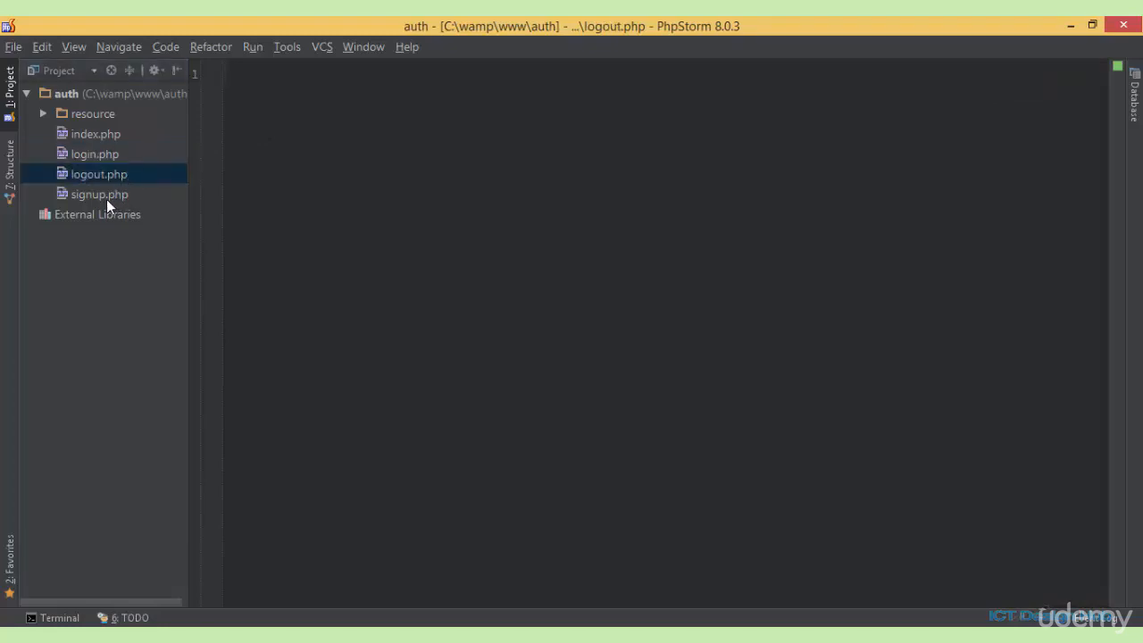
{"action": "left_click", "coordinate": [100, 193]}
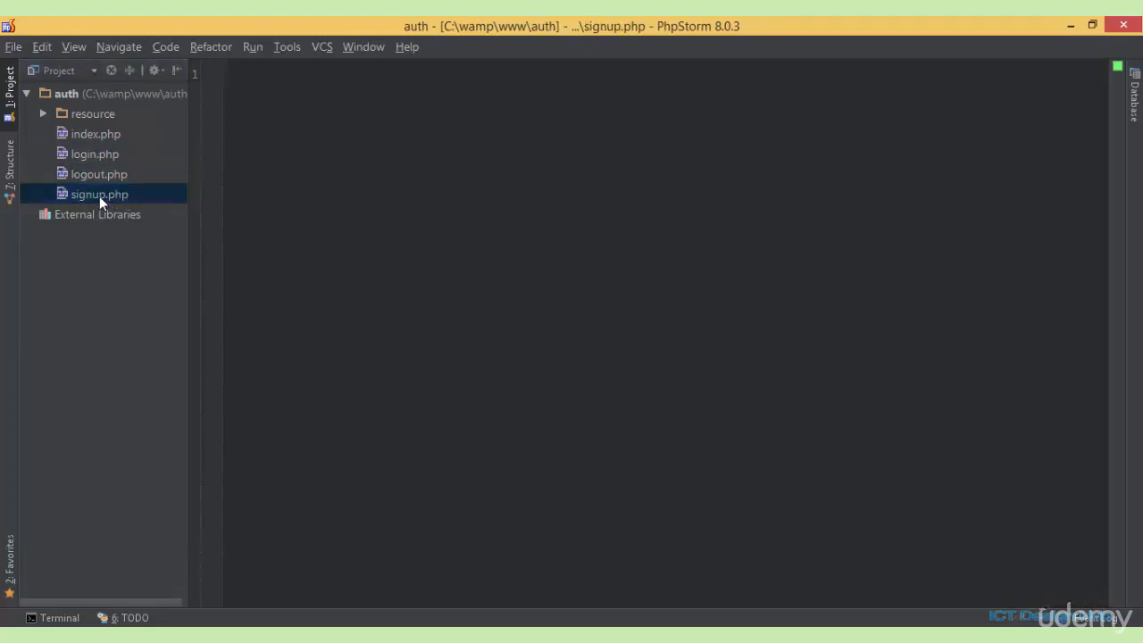